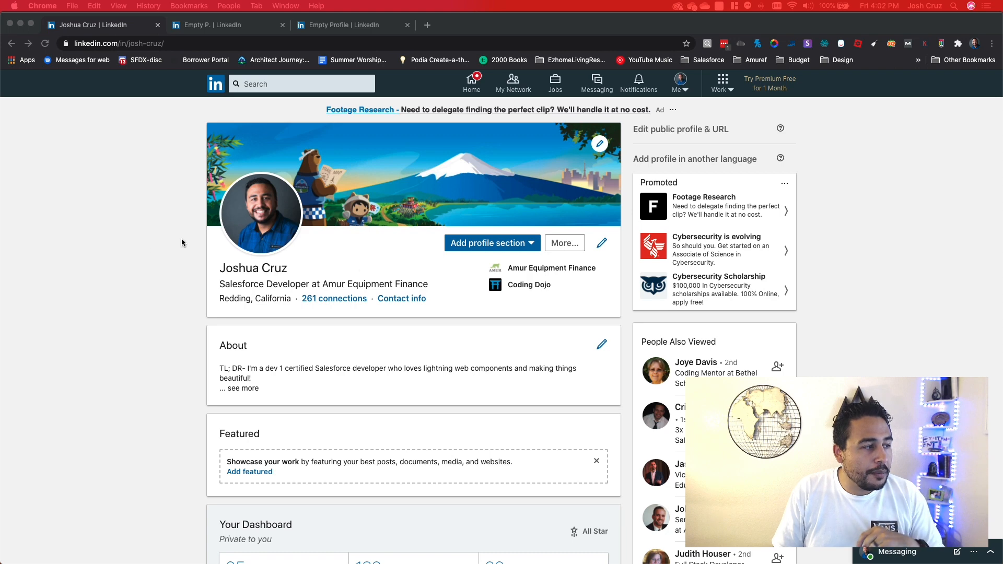
mouse_move(281, 259)
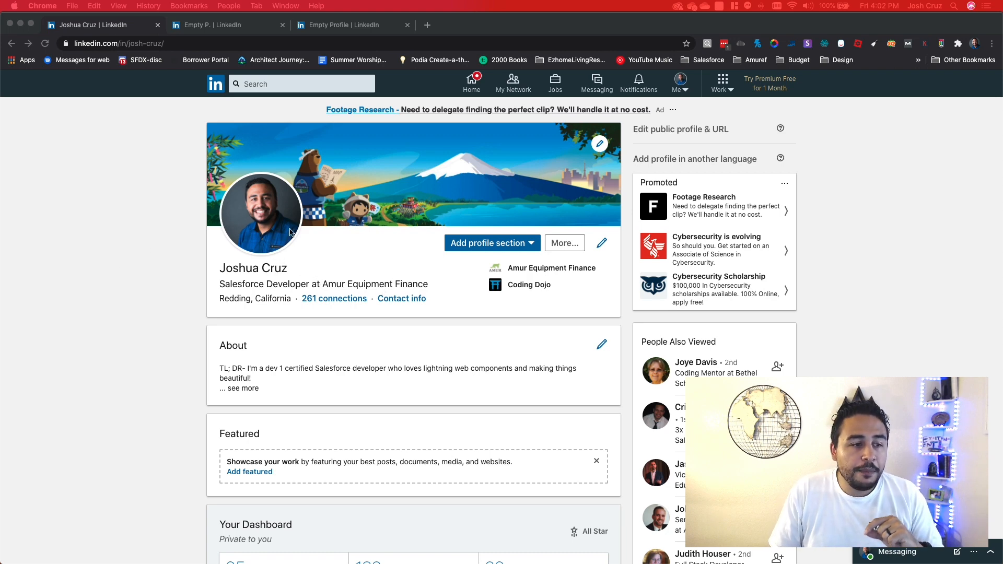
mouse_move(337, 216)
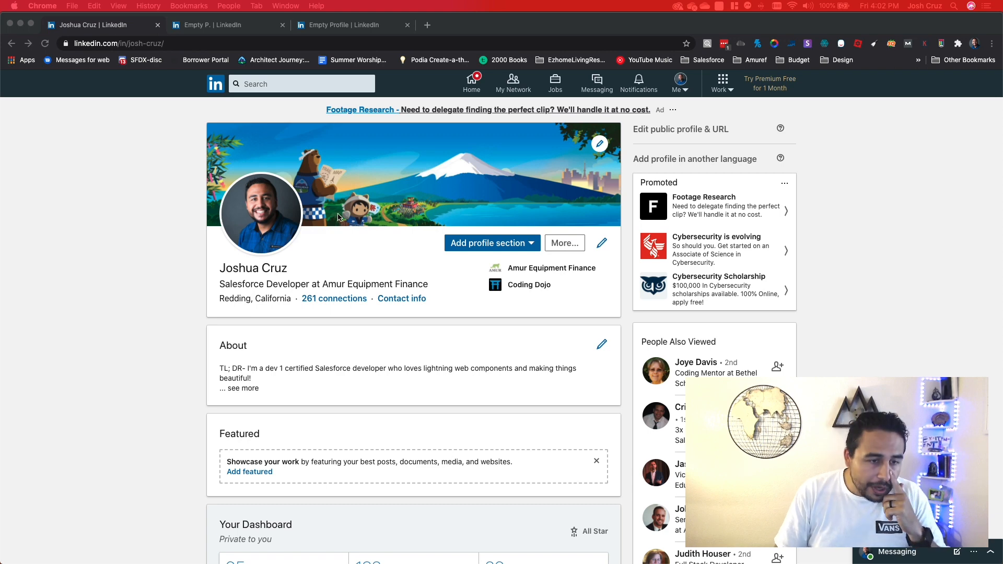
mouse_move(320, 140)
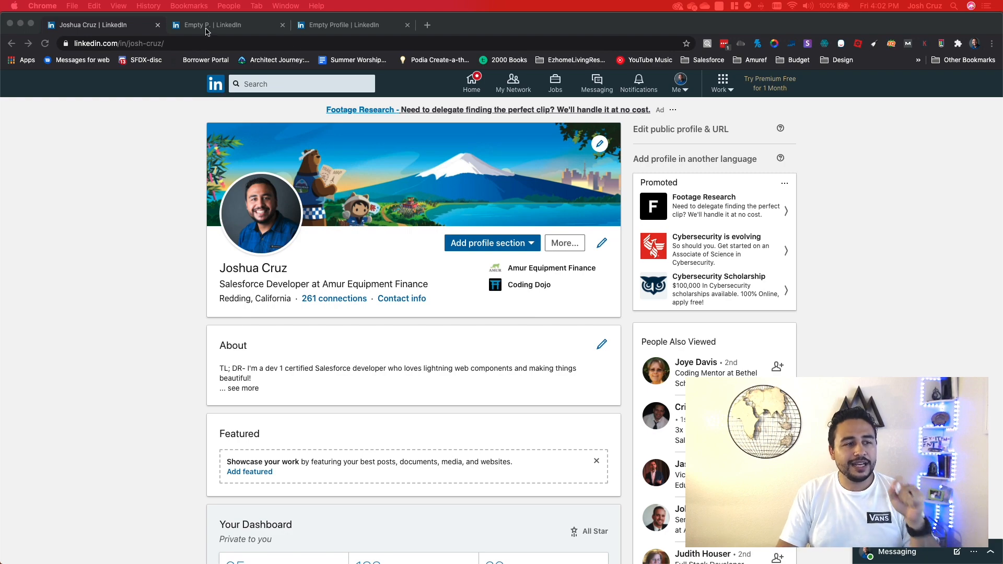
scroll("down", 3)
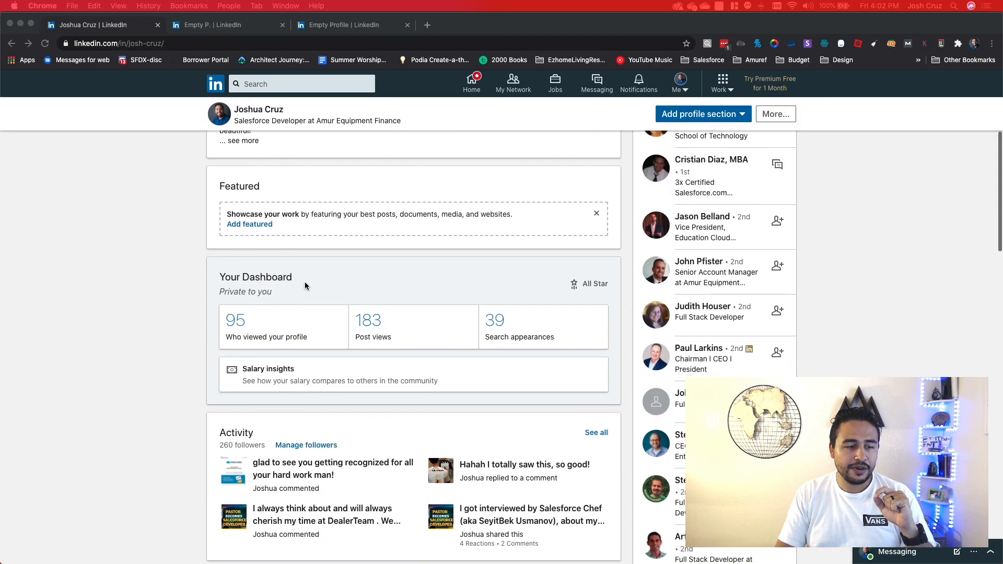
scroll("down", 3)
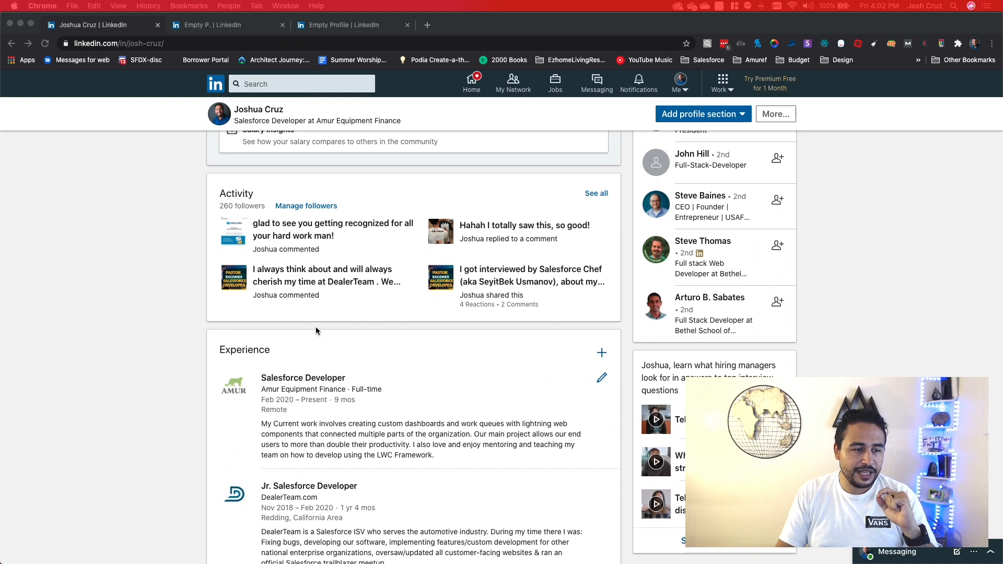
scroll("down", 3)
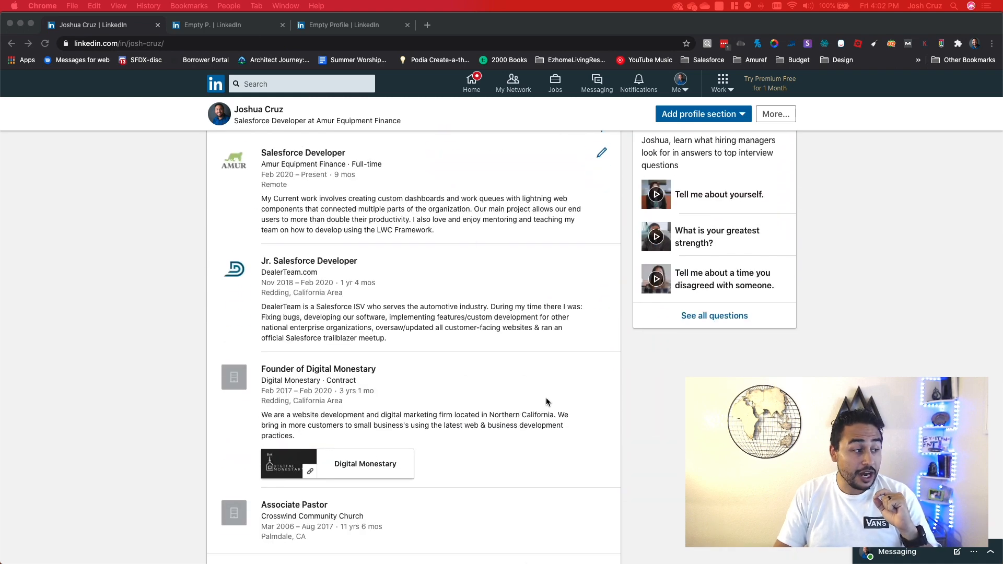
scroll("down", 3)
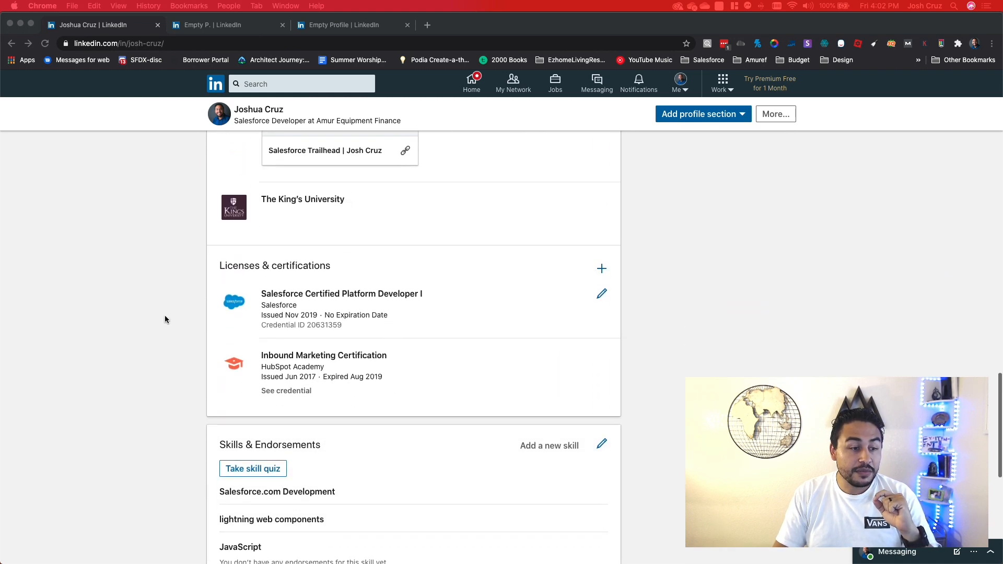
scroll("down", 3)
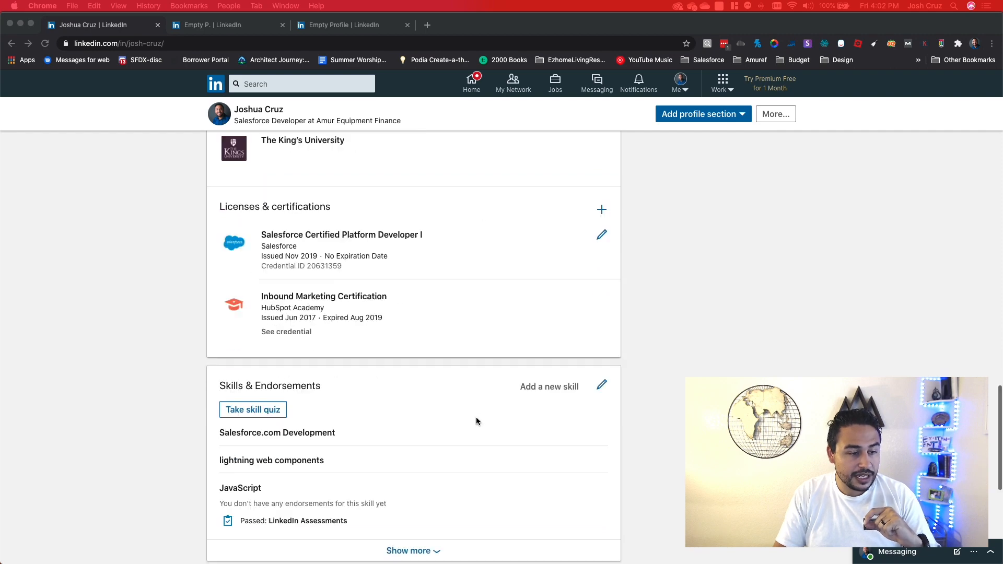
scroll("down", 3)
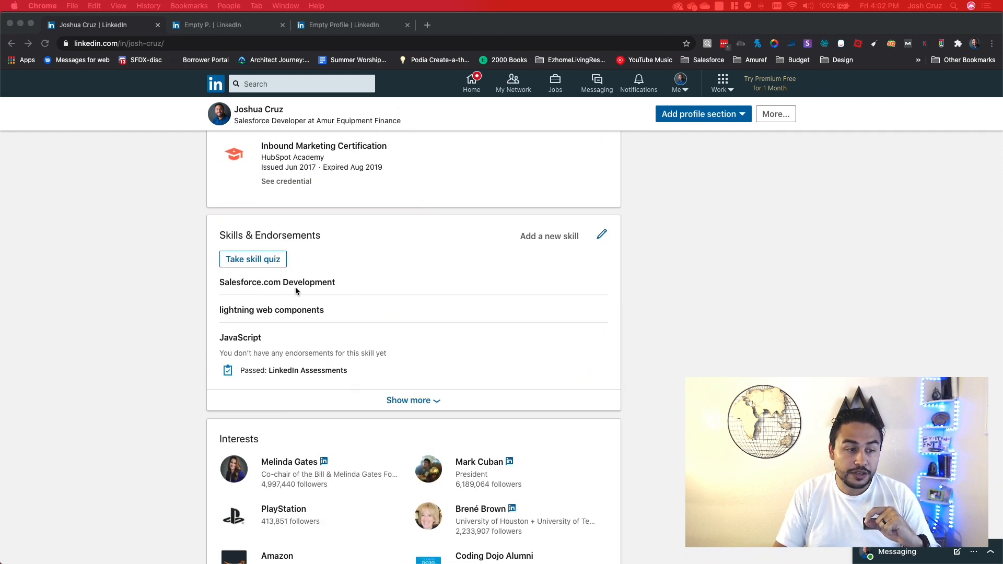
mouse_move(301, 367)
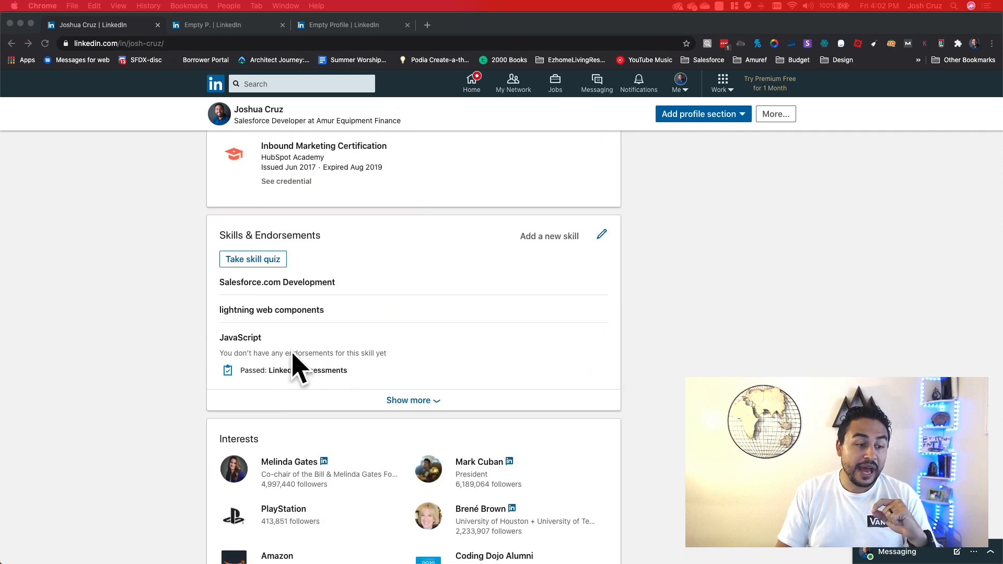
scroll("down", 3)
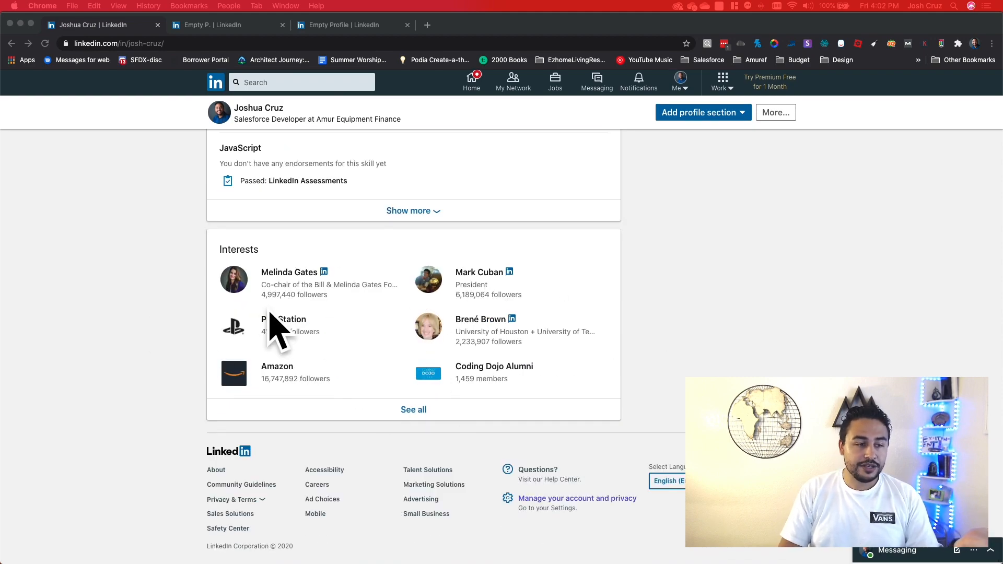
scroll("up", 3)
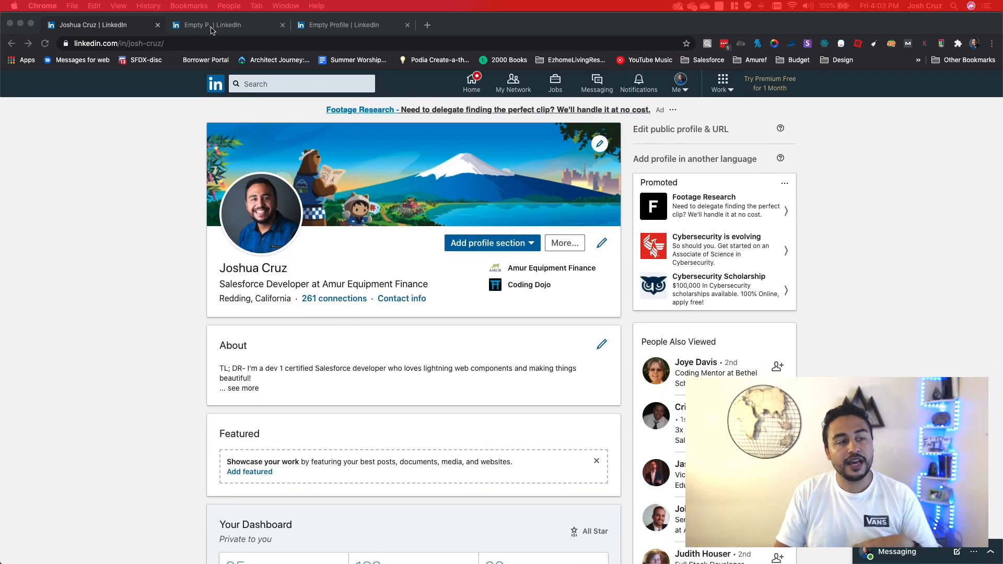
- Switch to the sparse Empty P. profile showing only name, location and one education entry
left_click(224, 24)
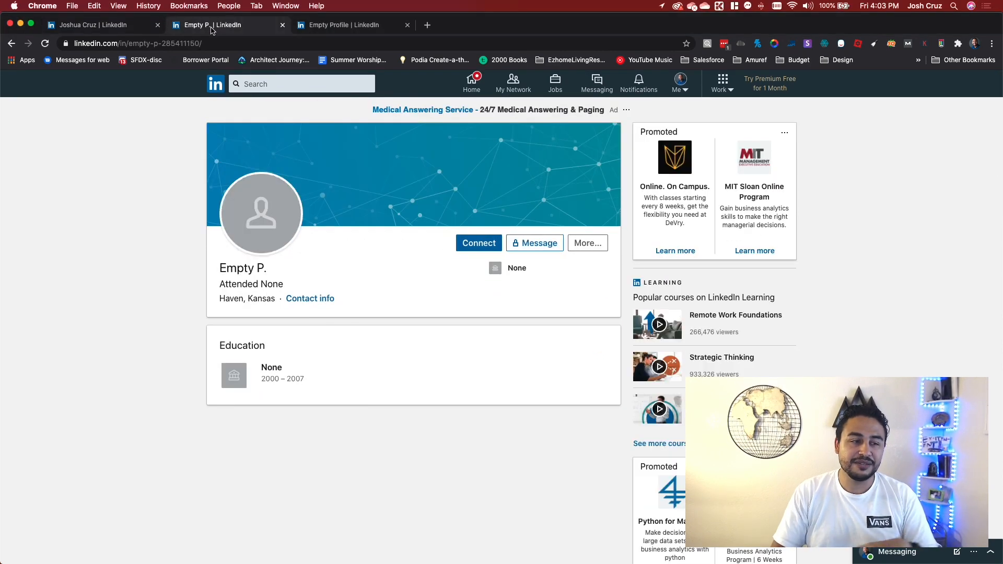
mouse_move(228, 25)
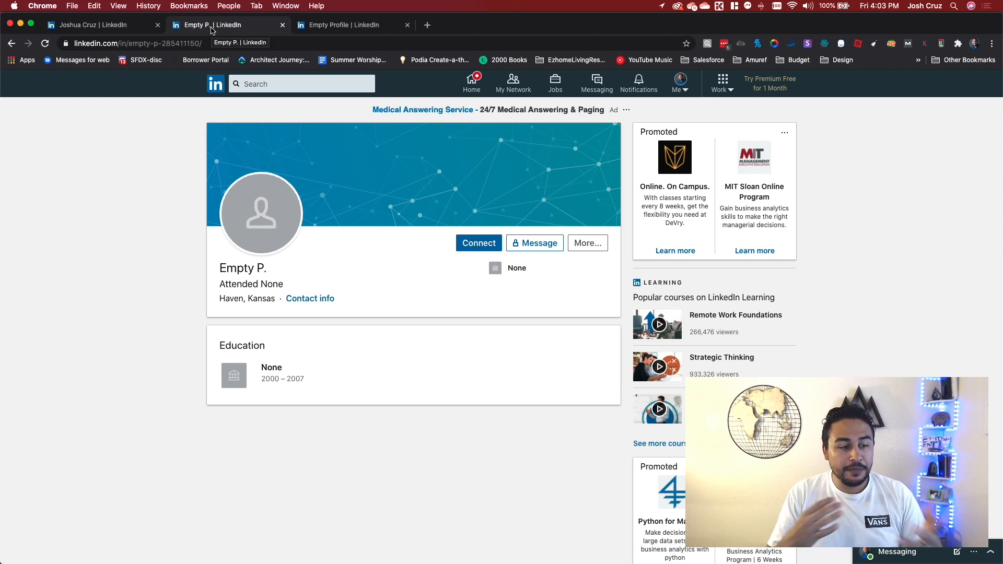
mouse_move(342, 370)
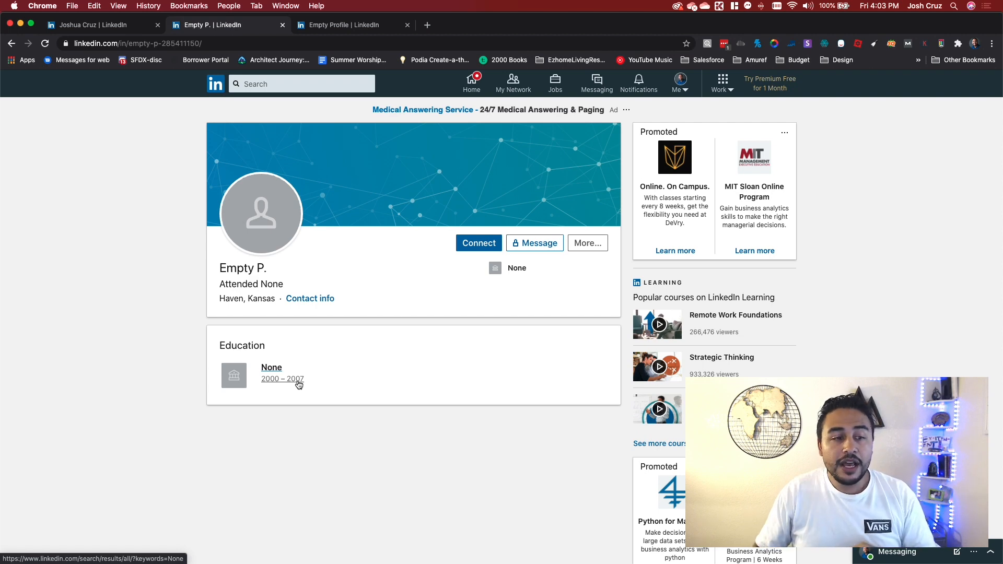
mouse_move(502, 188)
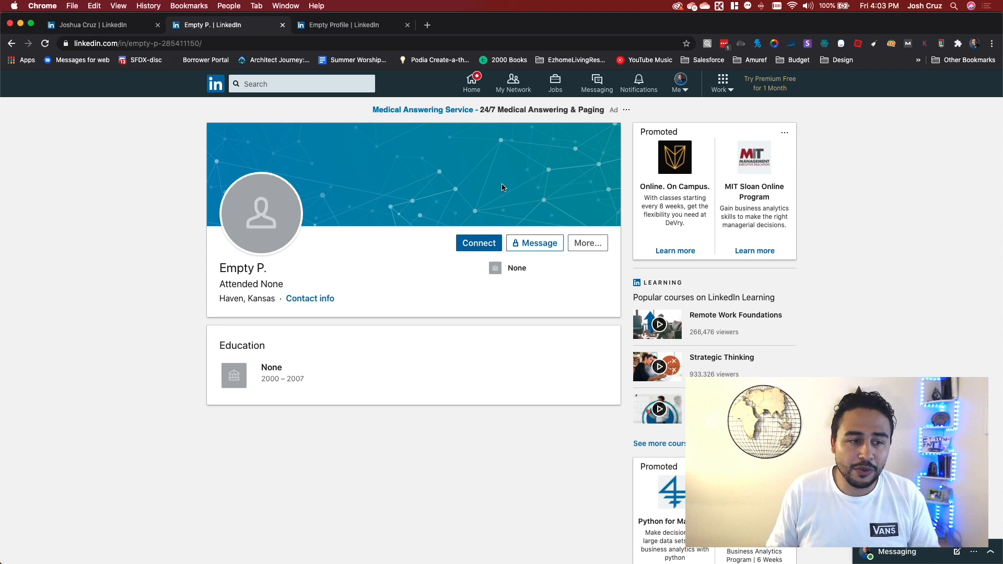
mouse_move(82, 95)
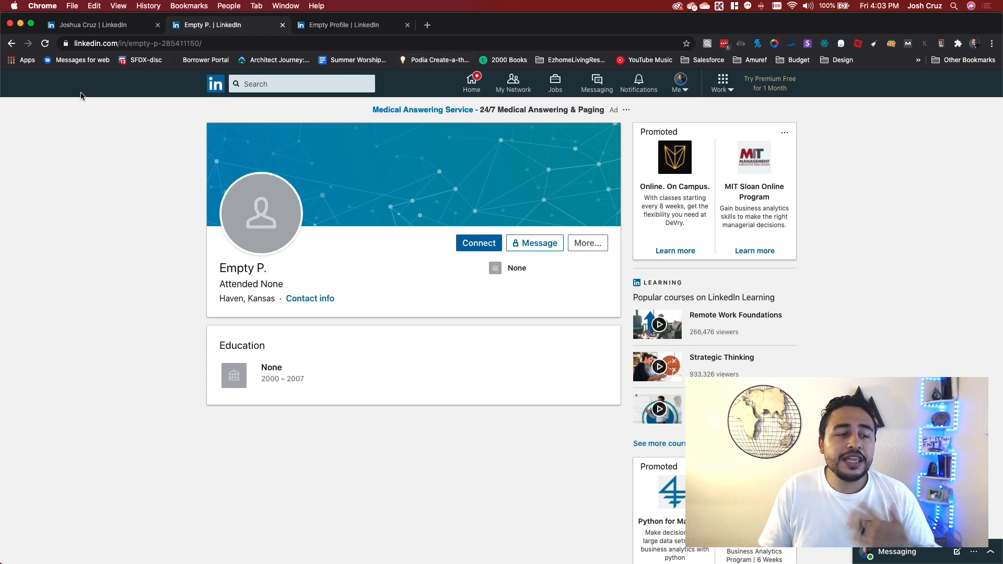
left_click(96, 25)
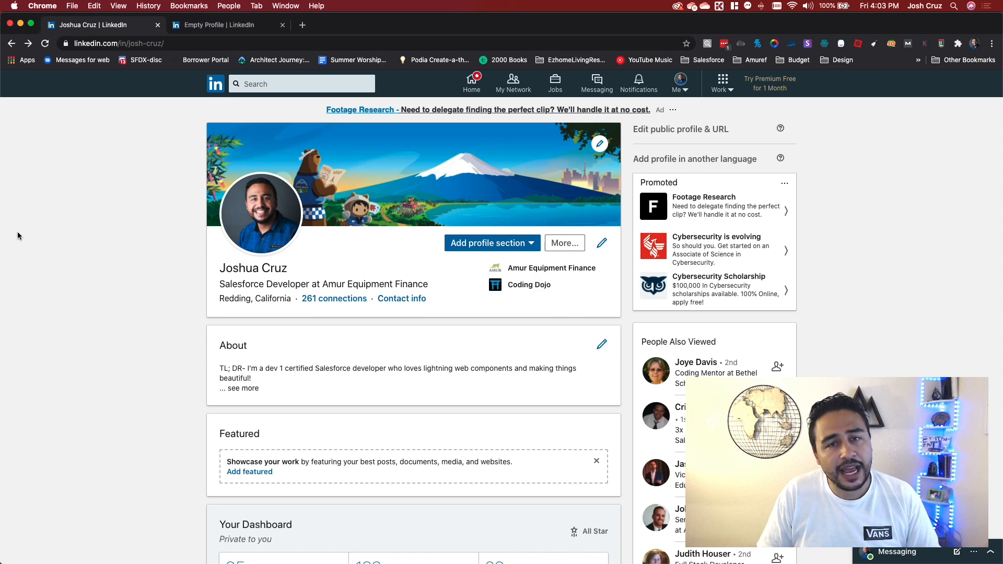
mouse_move(11, 239)
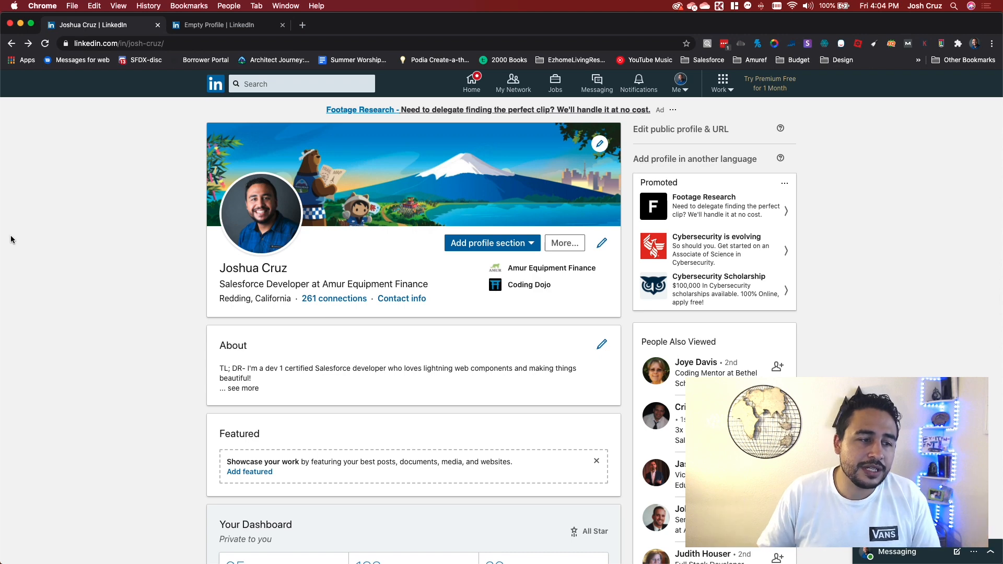
mouse_move(220, 215)
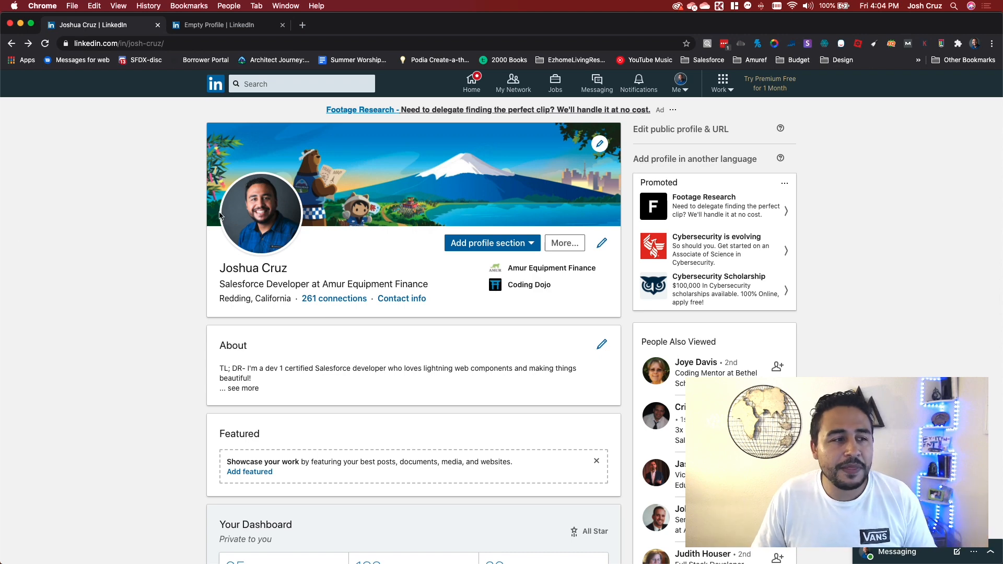
mouse_move(228, 24)
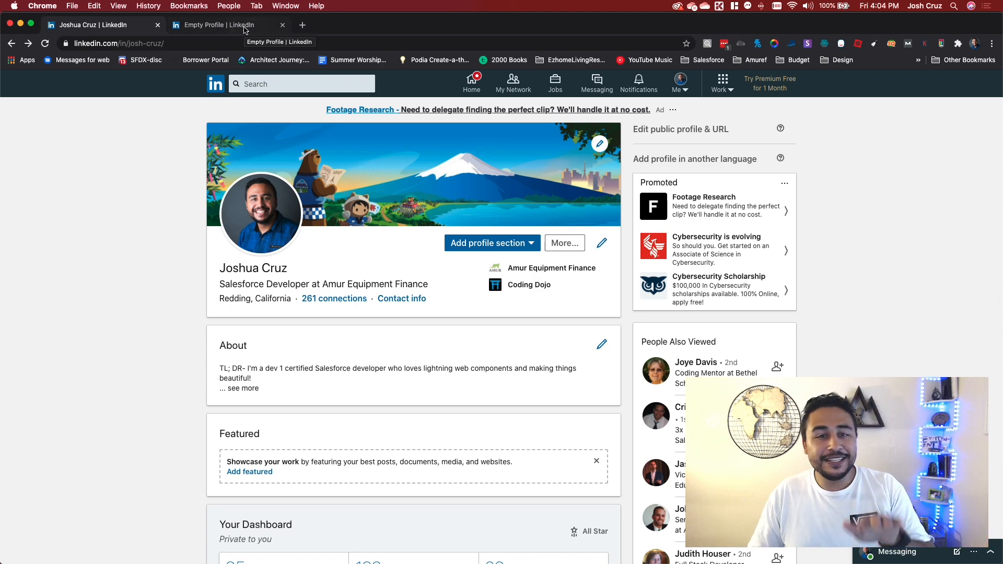
- View the Empty Profile example with its single Import Export Manager job at Star Fruit Company
left_click(224, 25)
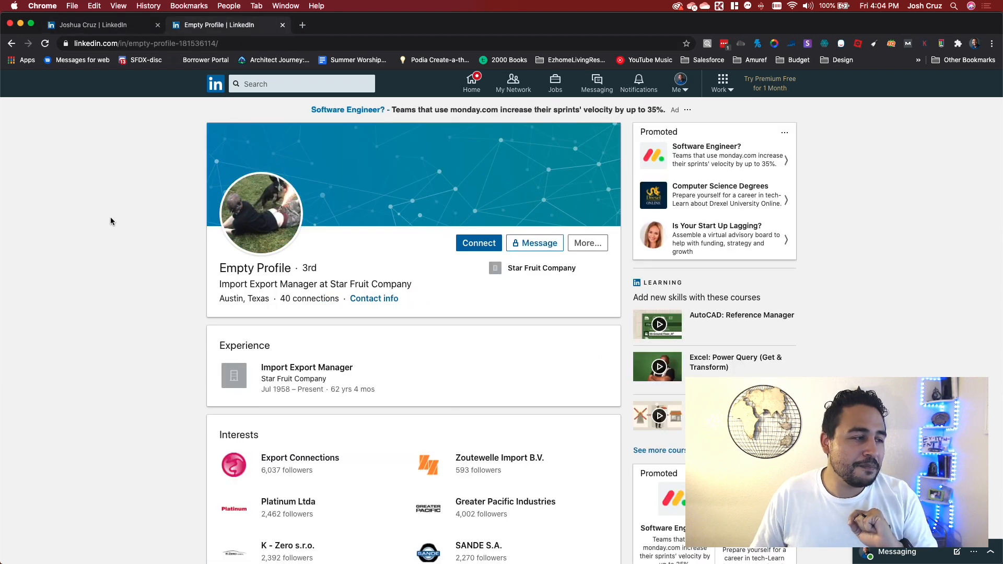
mouse_move(105, 224)
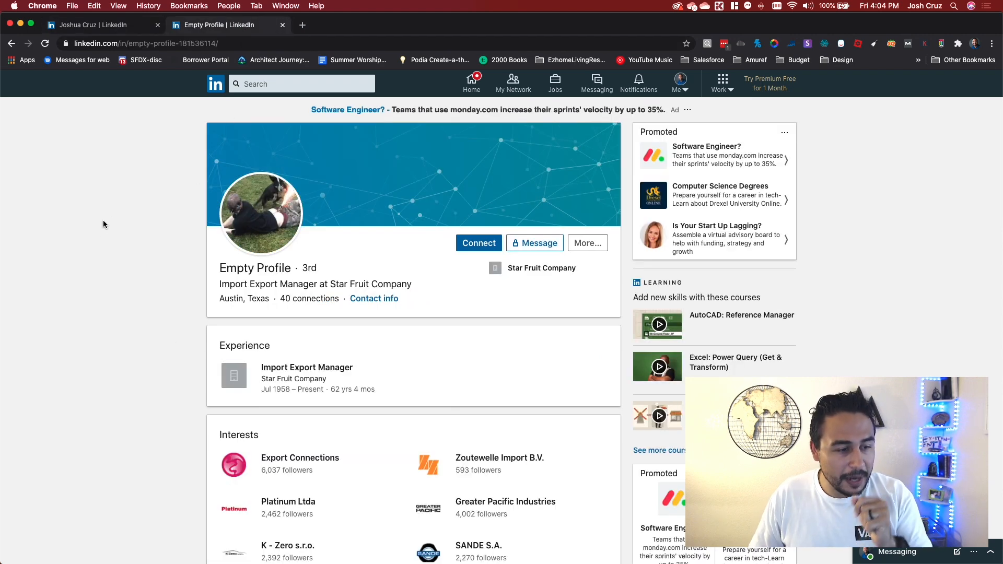
mouse_move(95, 224)
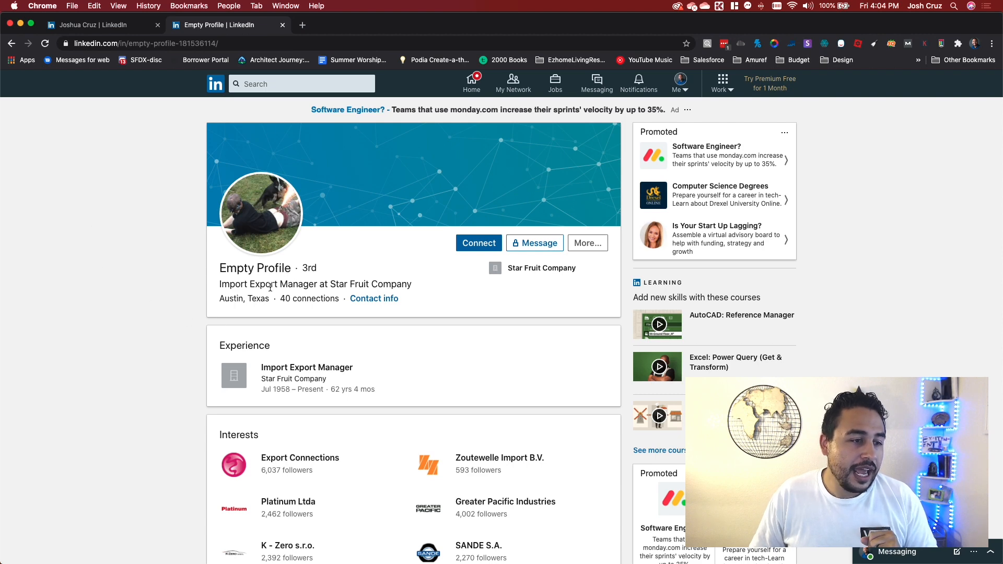
mouse_move(136, 295)
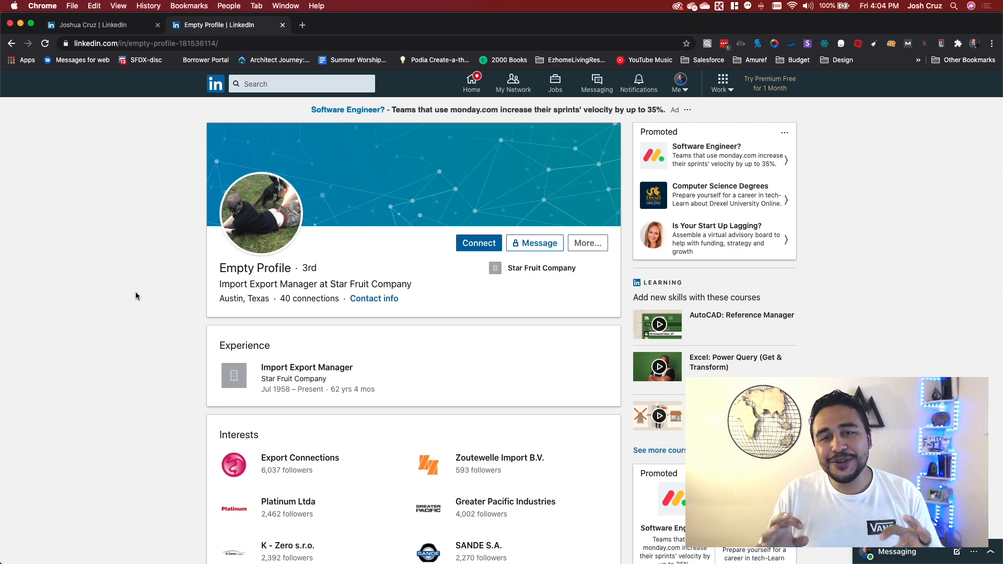
scroll("down", 3)
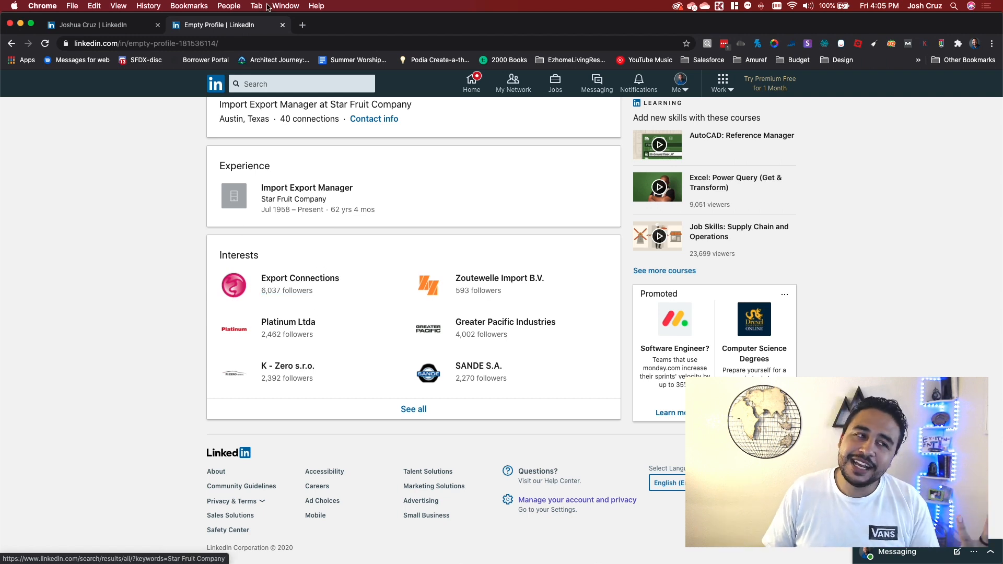
mouse_move(282, 25)
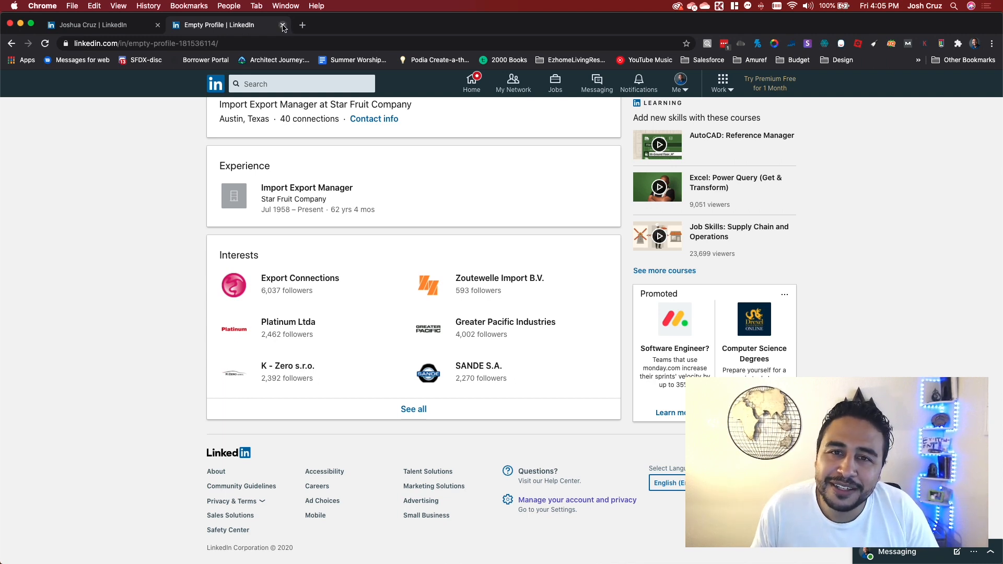
mouse_move(276, 120)
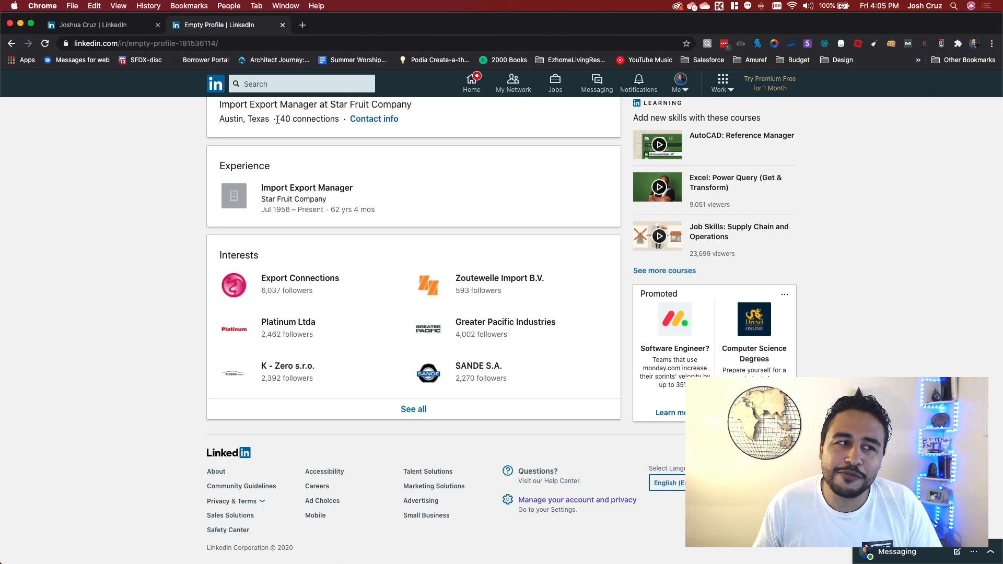
mouse_move(207, 128)
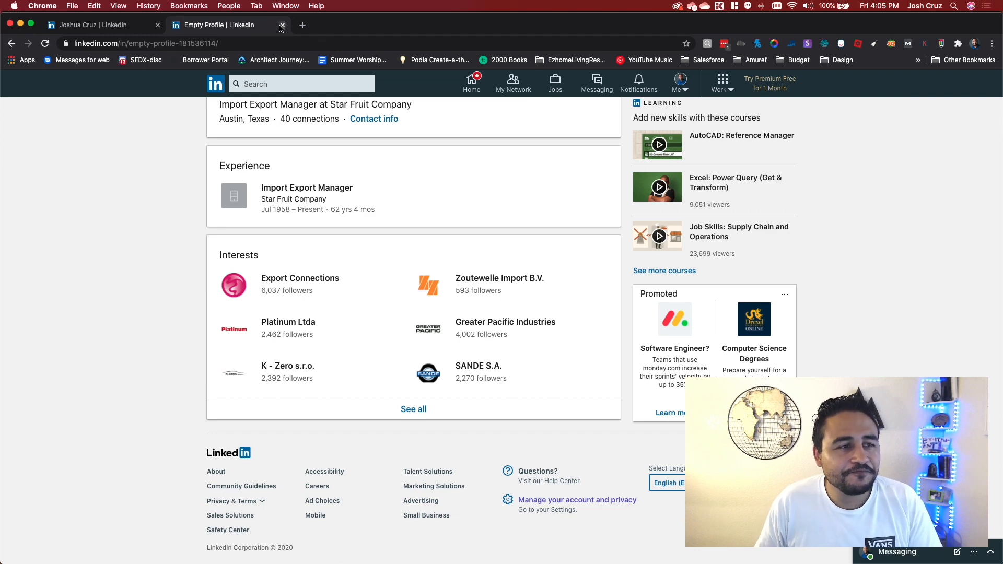
left_click(282, 25)
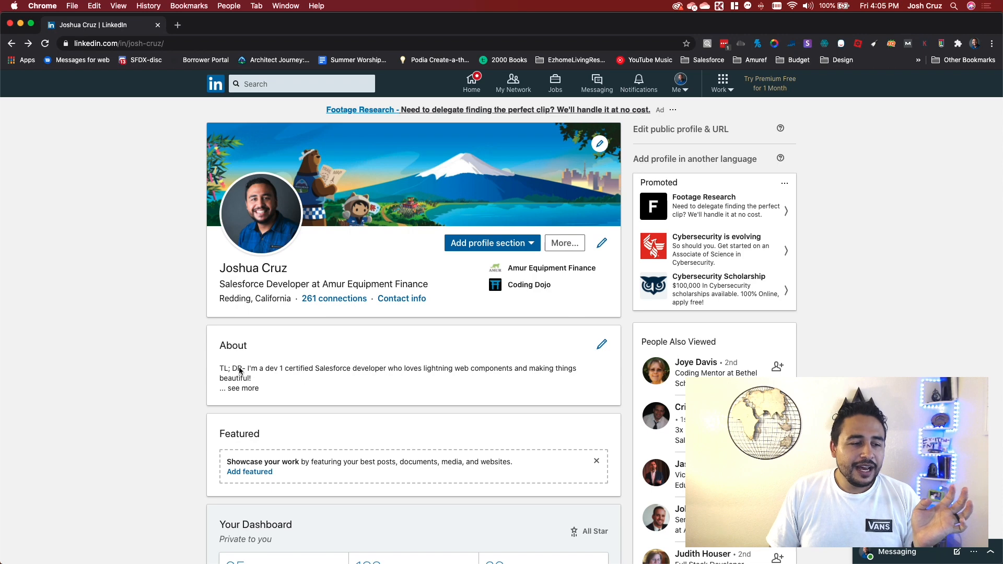
mouse_move(384, 365)
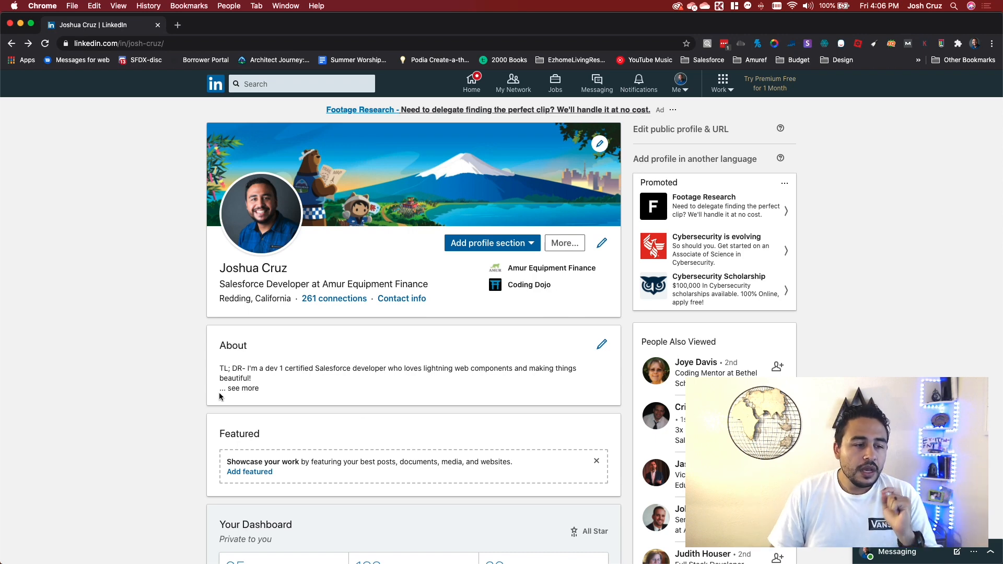
left_click(244, 388)
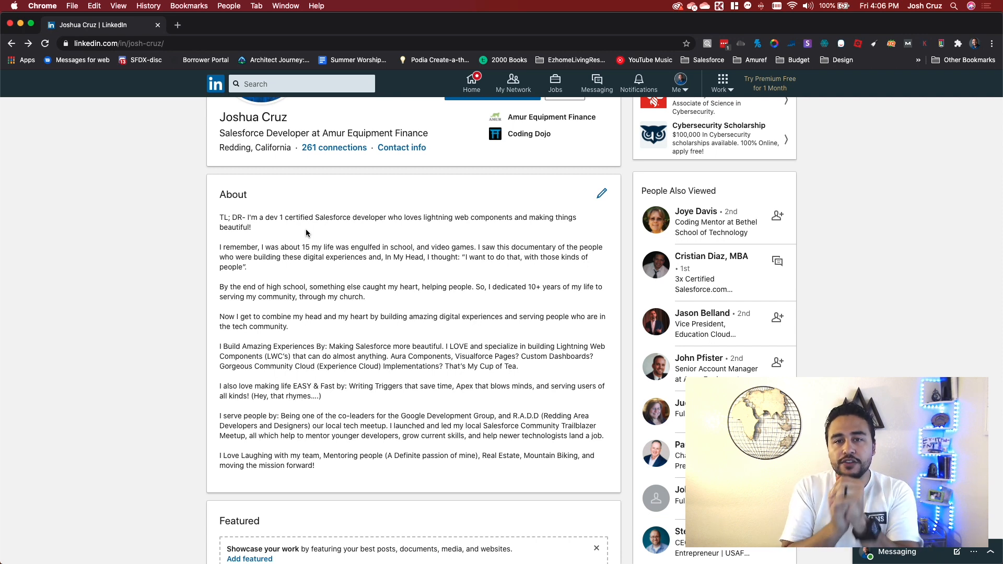
mouse_move(324, 276)
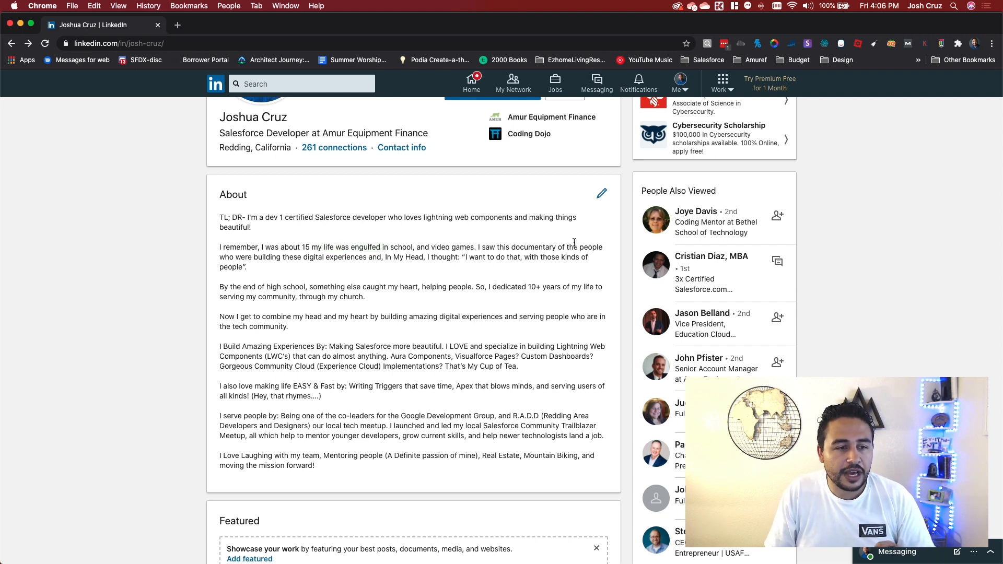
mouse_move(306, 307)
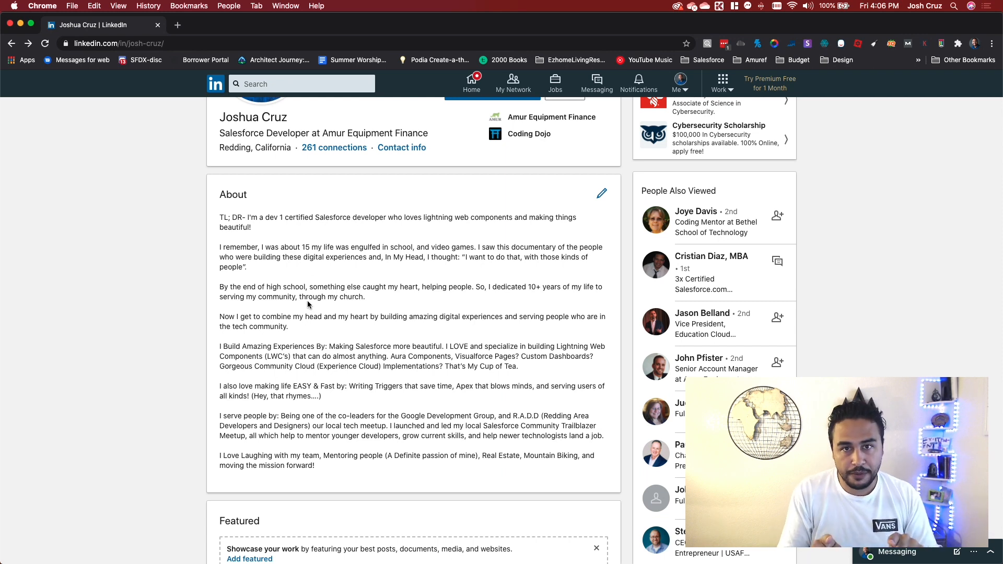
scroll("down", 3)
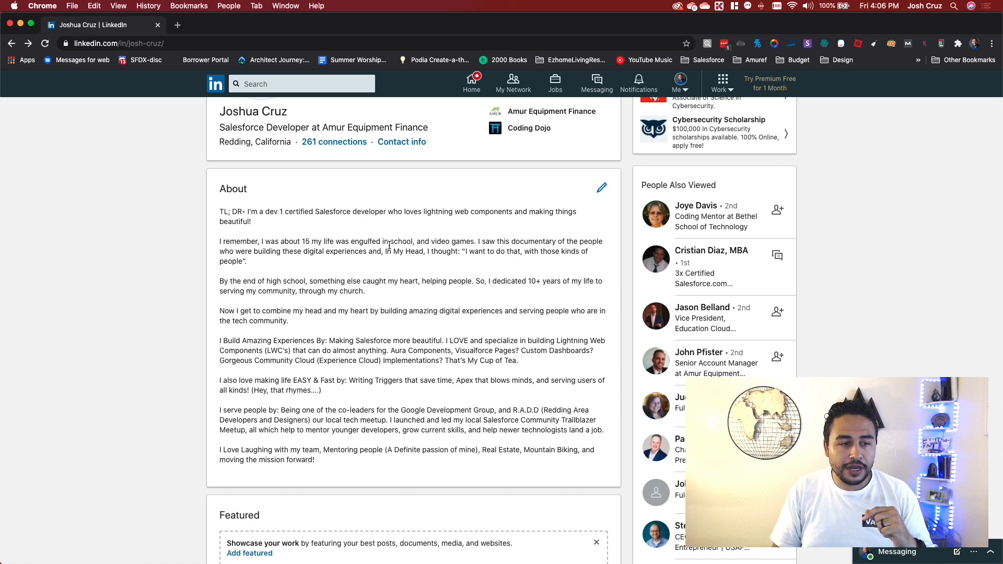
mouse_move(389, 283)
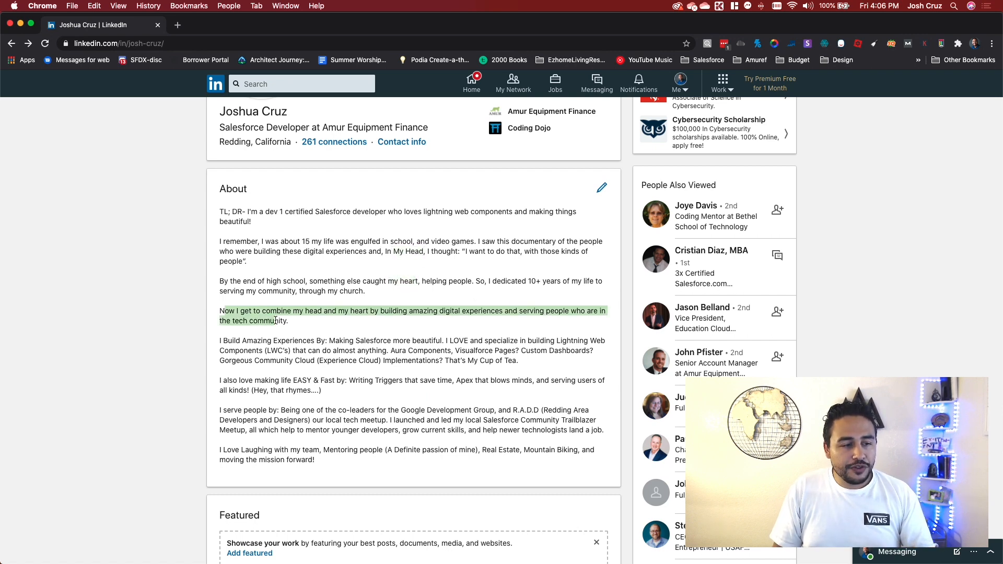
left_click(291, 320)
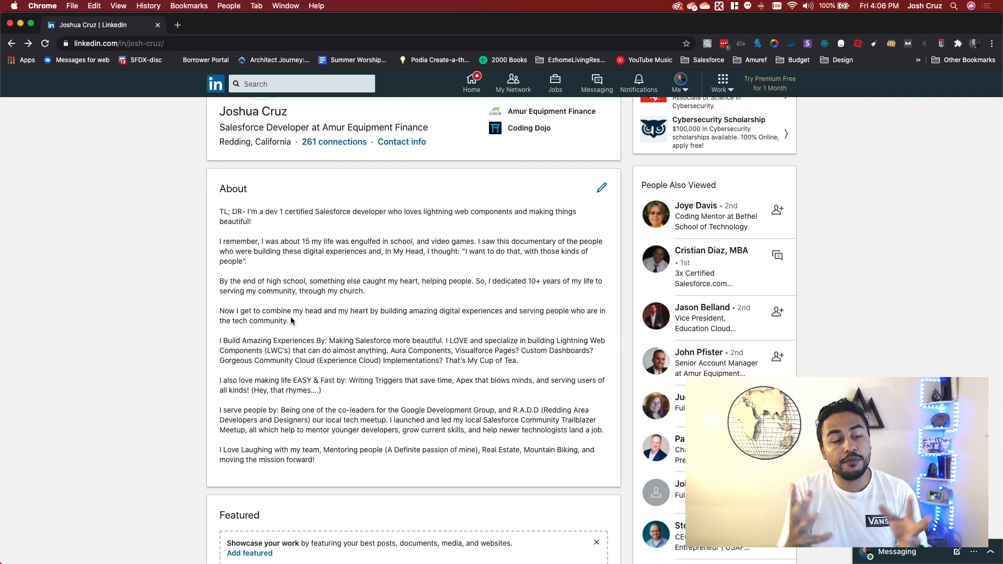
scroll("down", 3)
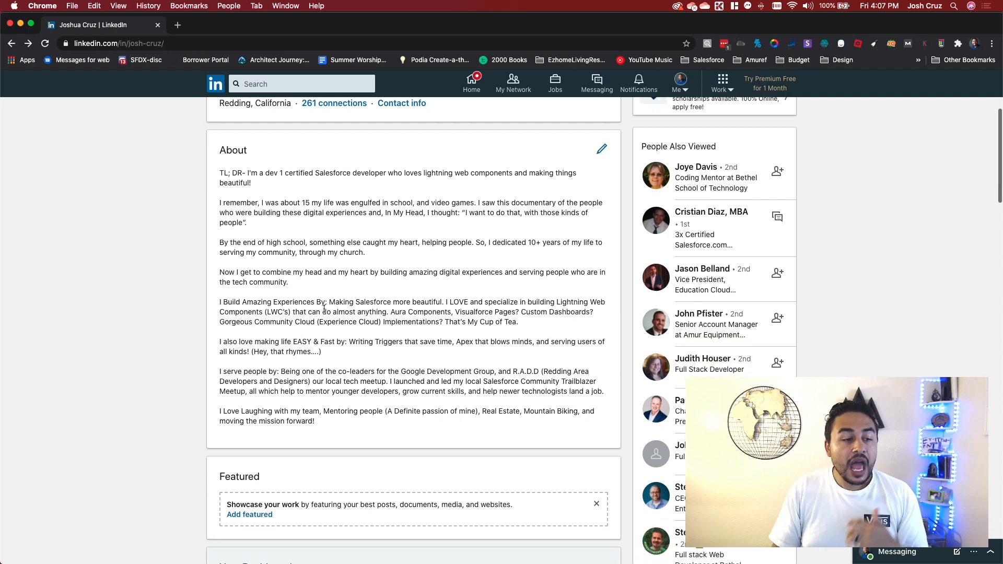
scroll("down", 3)
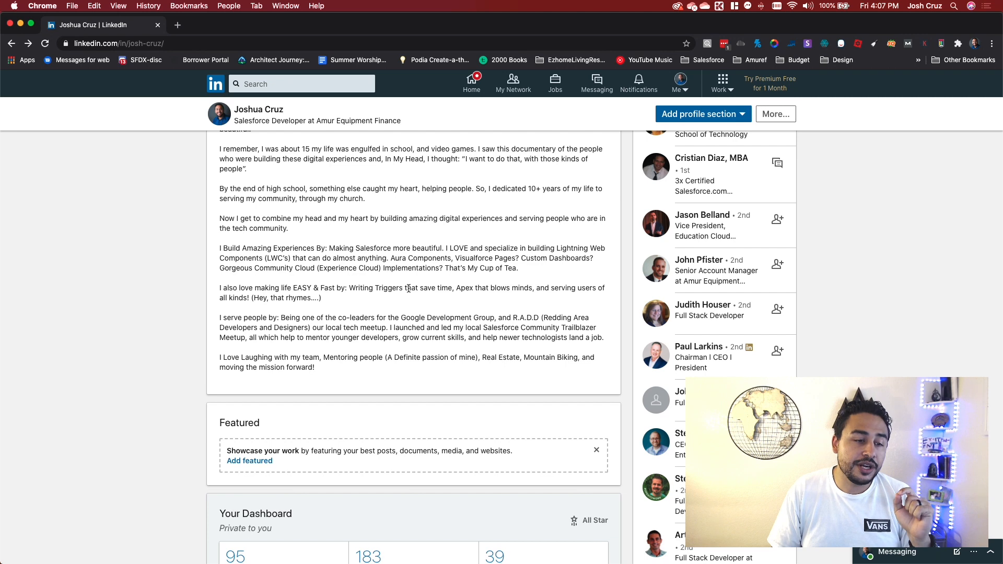
mouse_move(539, 267)
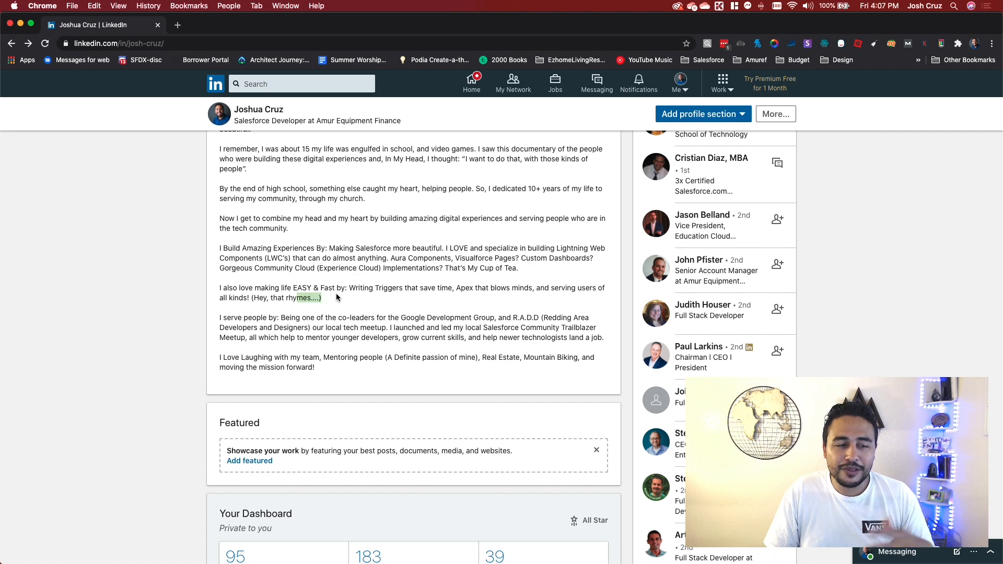
mouse_move(340, 295)
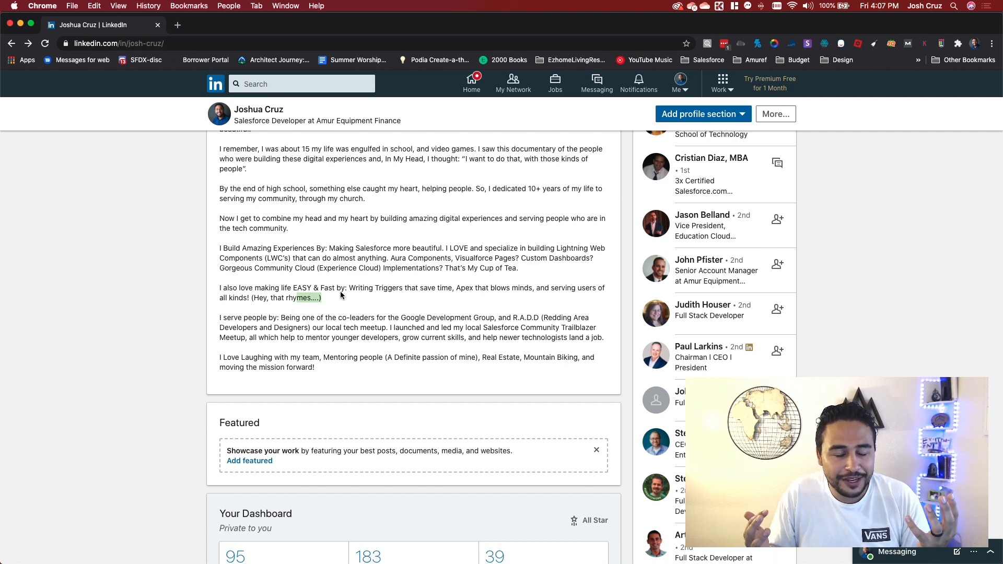
mouse_move(30, 349)
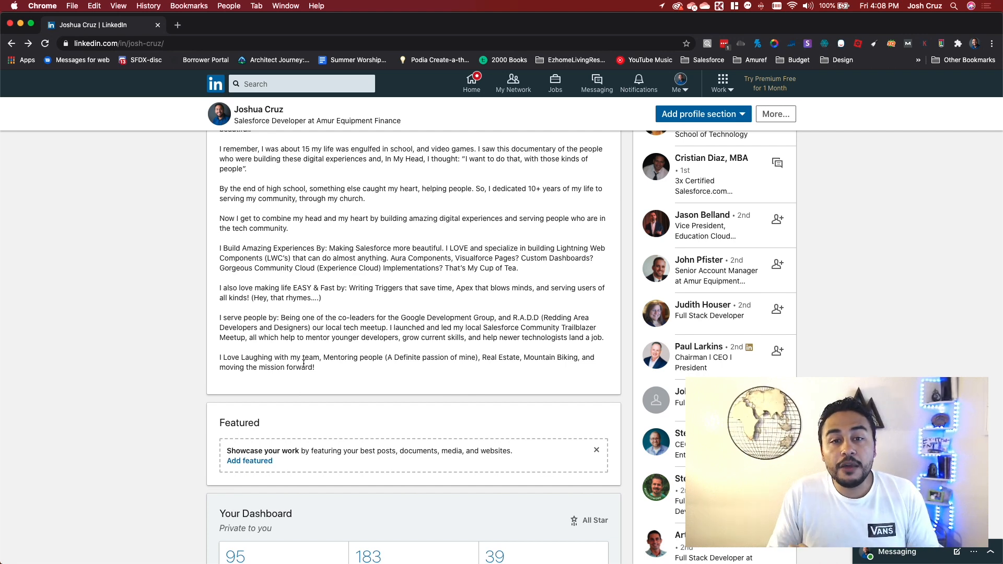
mouse_move(200, 266)
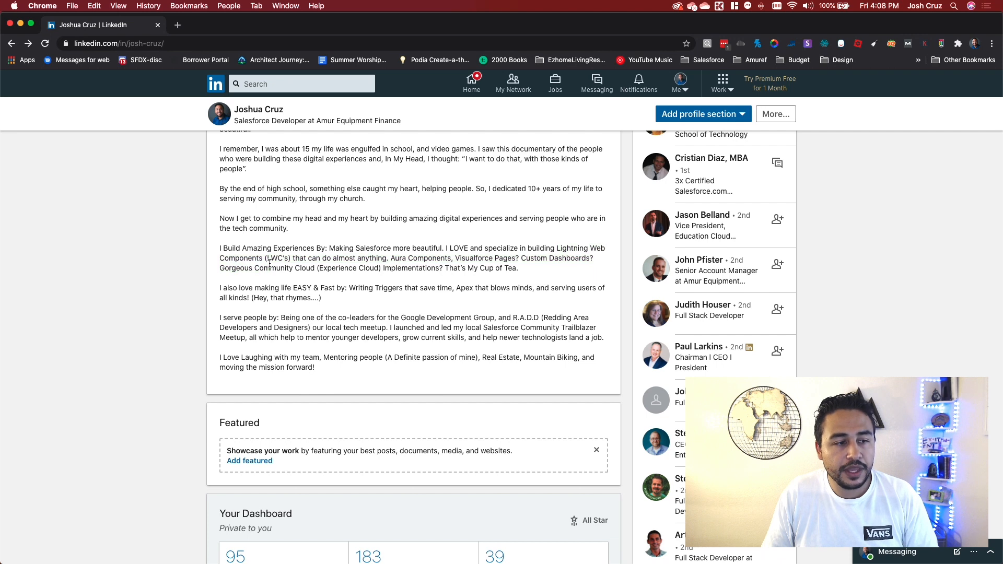
double_click(461, 287)
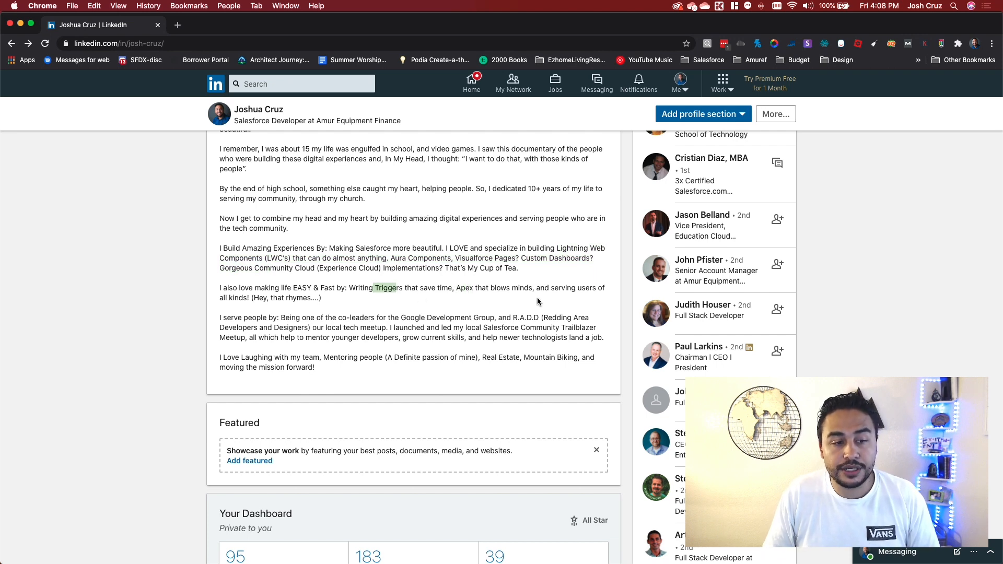
mouse_move(376, 330)
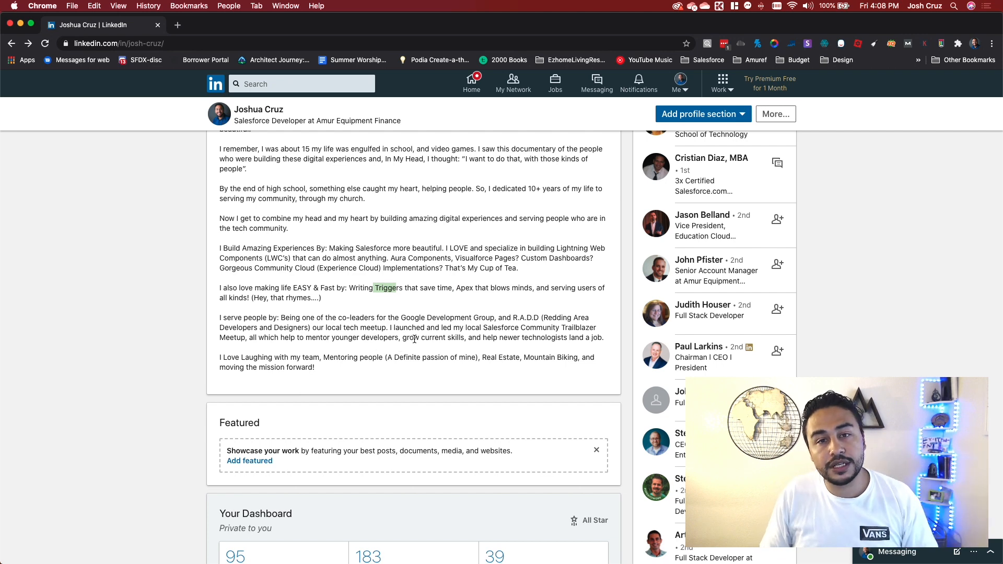
scroll("down", 3)
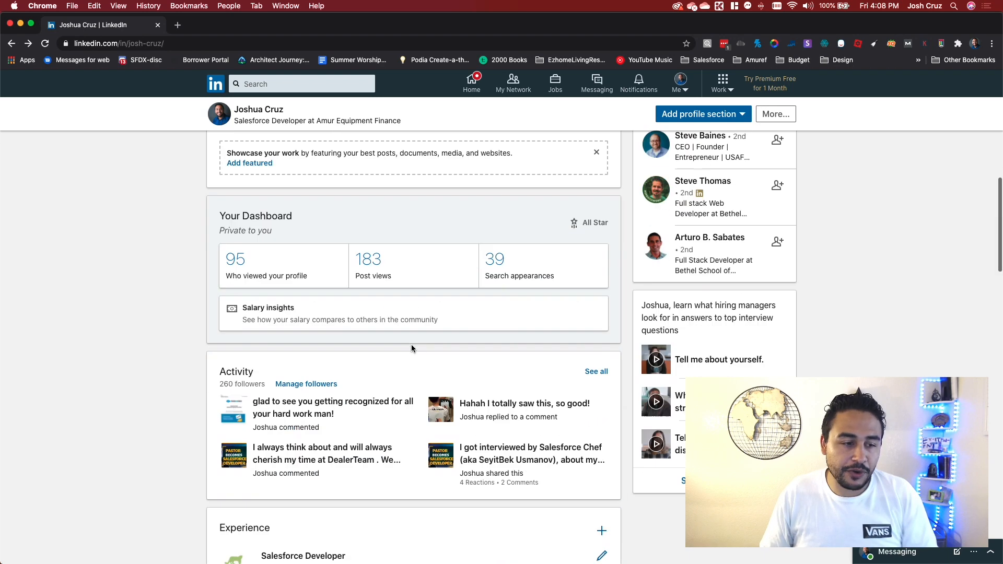
scroll("down", 3)
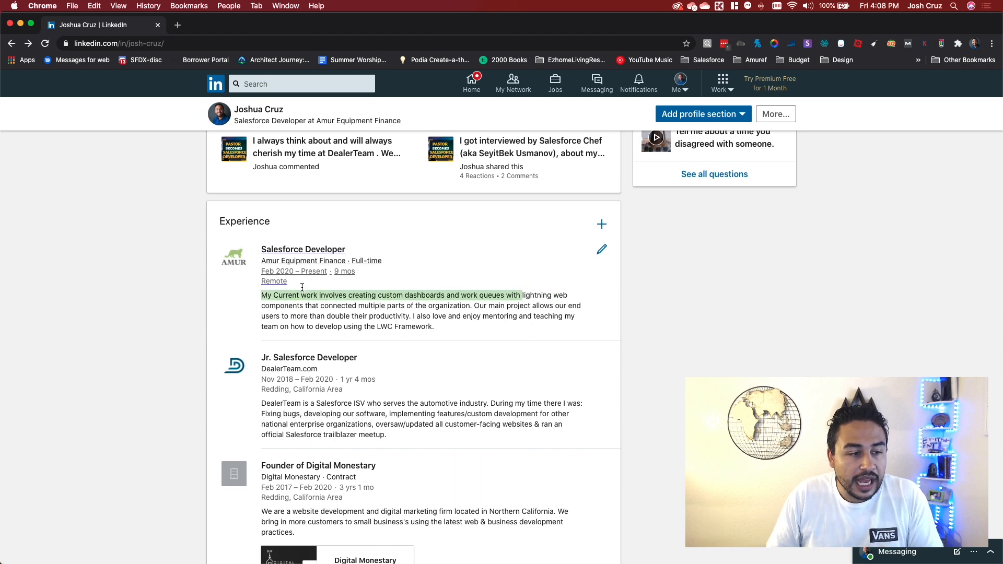
scroll("down", 3)
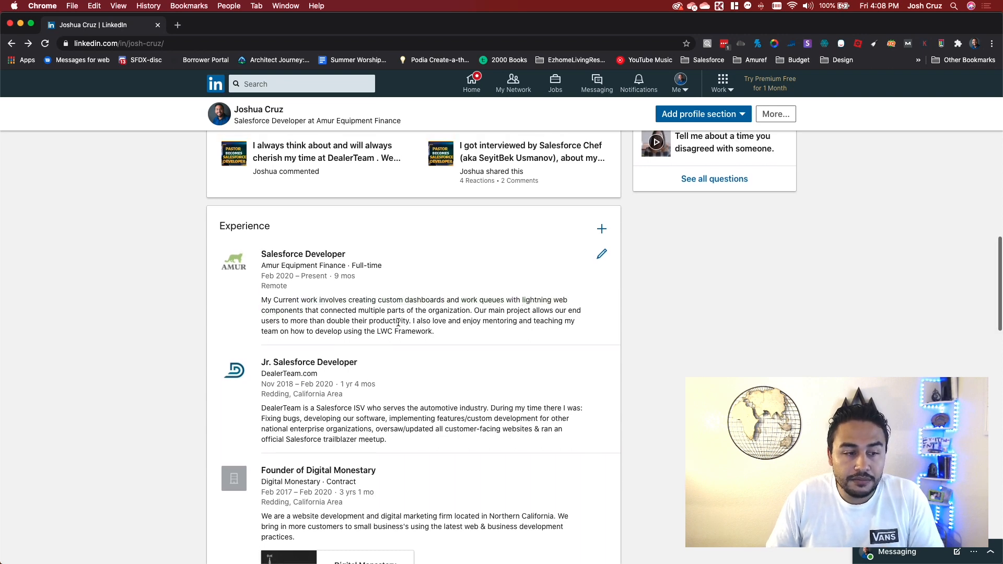
scroll("down", 3)
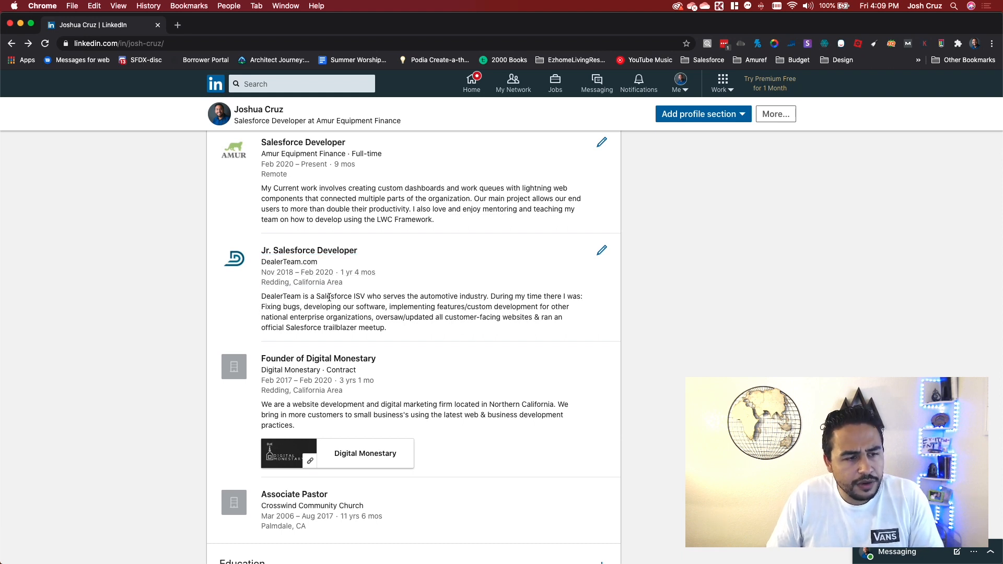
scroll("down", 3)
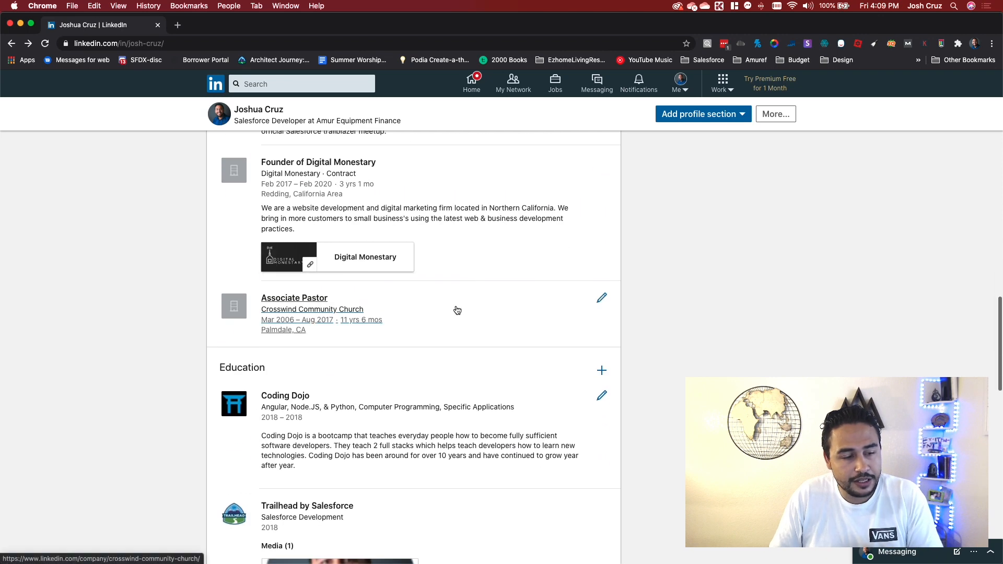
scroll("down", 3)
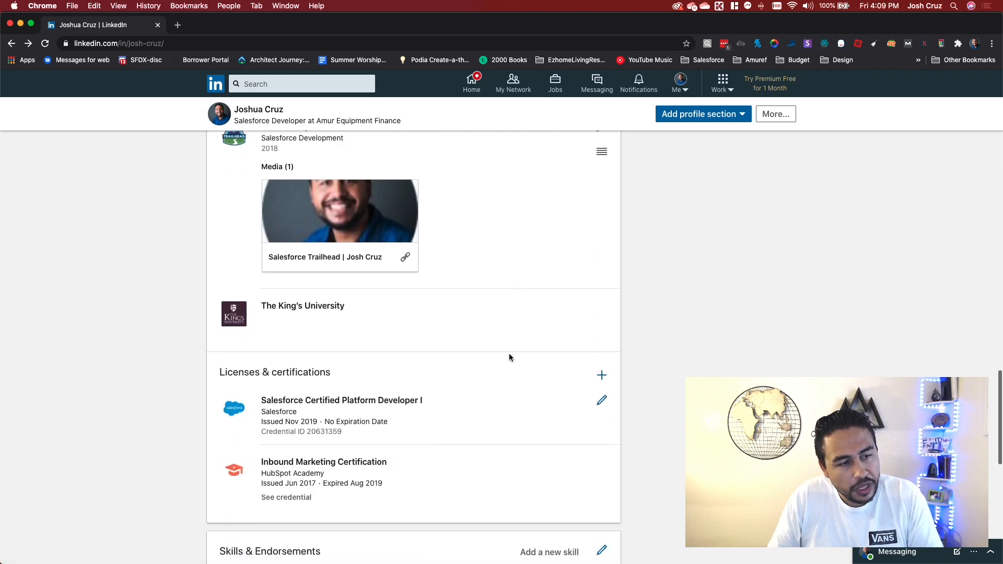
- Scroll through Skills & Endorsements to Other Skills and highlight 'Certified Salesforce.com Developer'
scroll("down", 3)
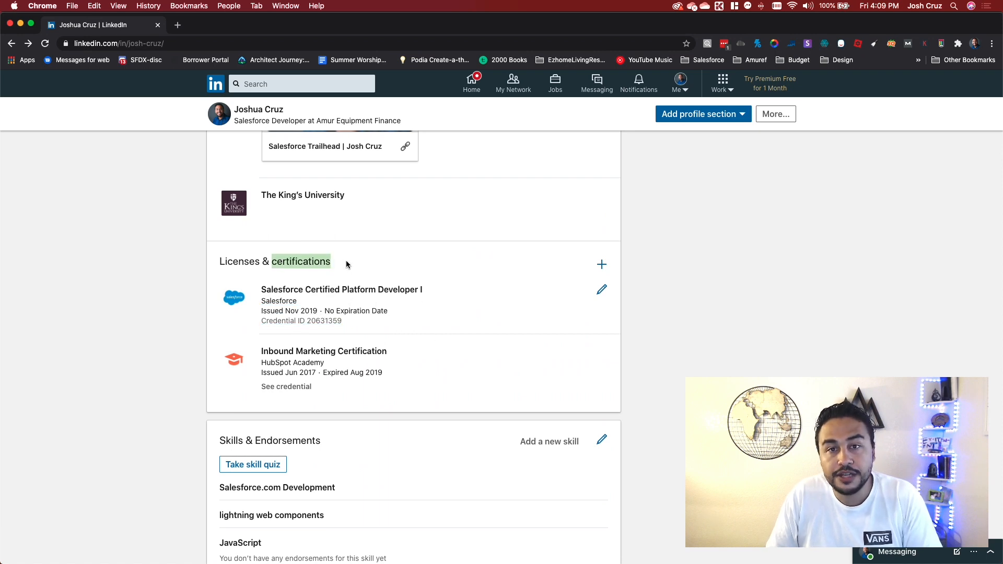
mouse_move(496, 338)
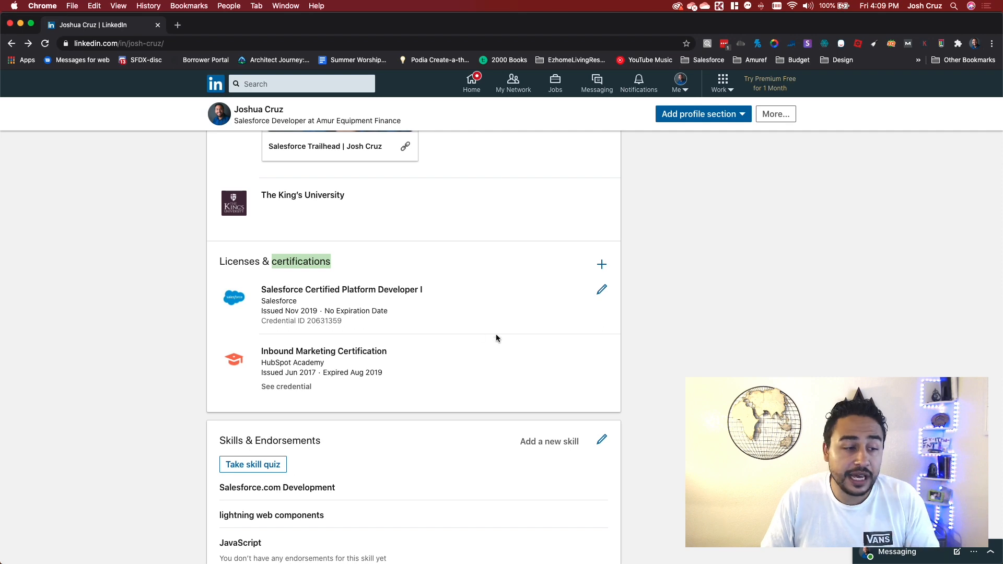
scroll("down", 3)
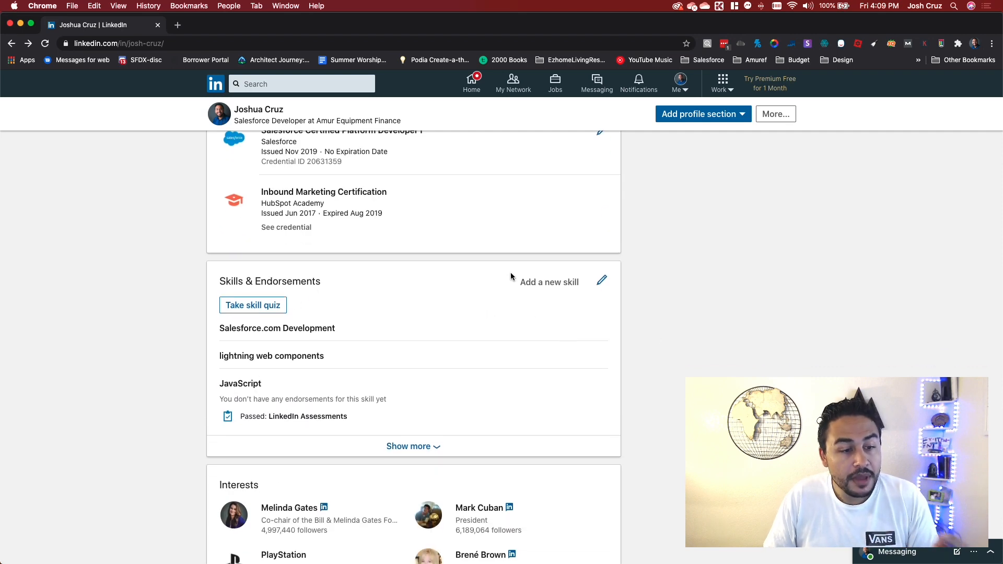
scroll("down", 3)
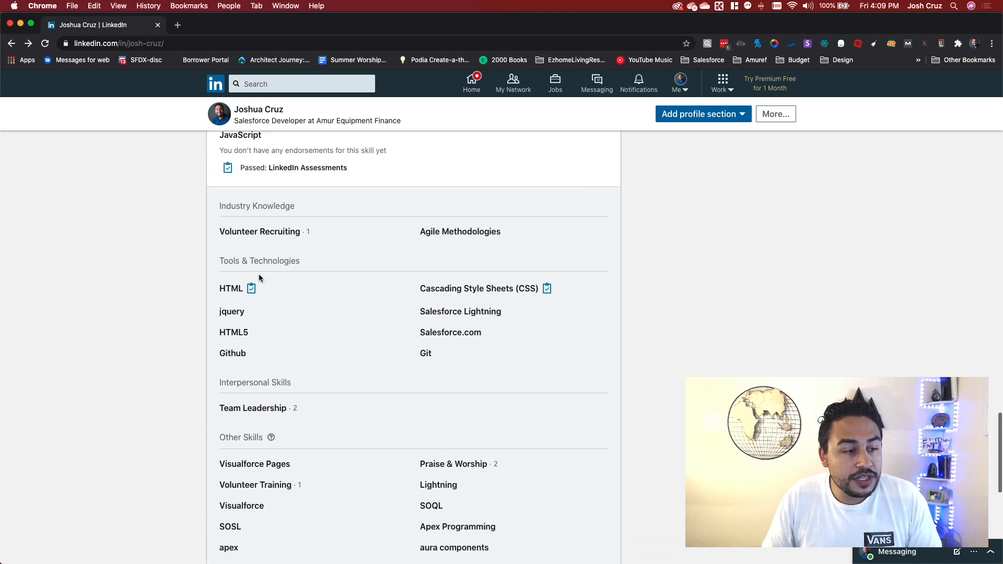
mouse_move(507, 283)
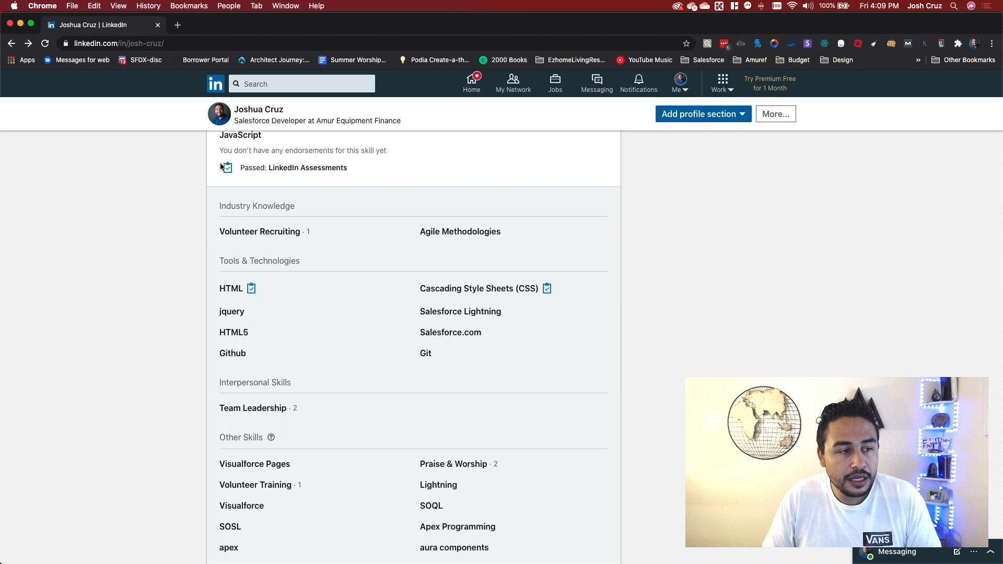
scroll("up", 3)
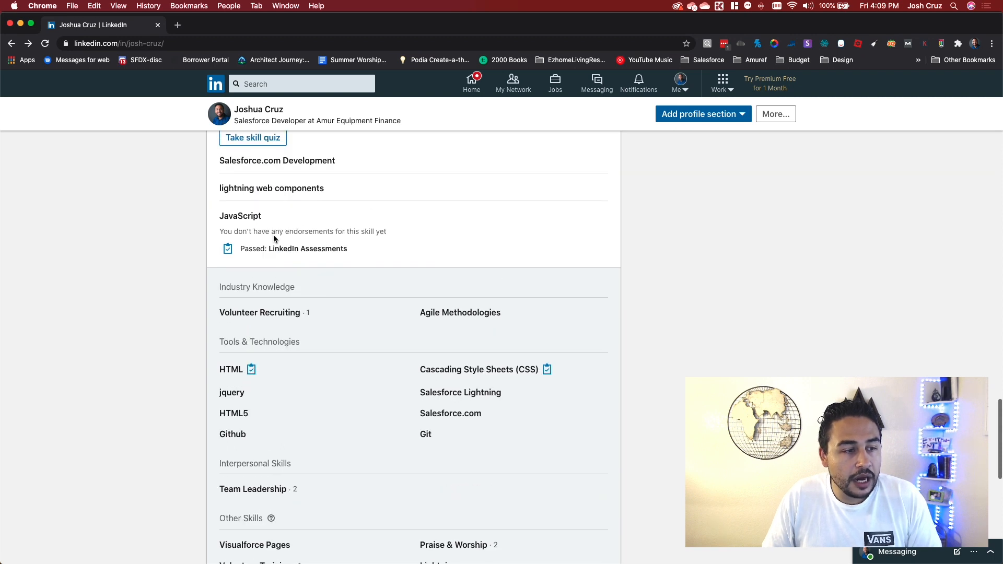
mouse_move(231, 255)
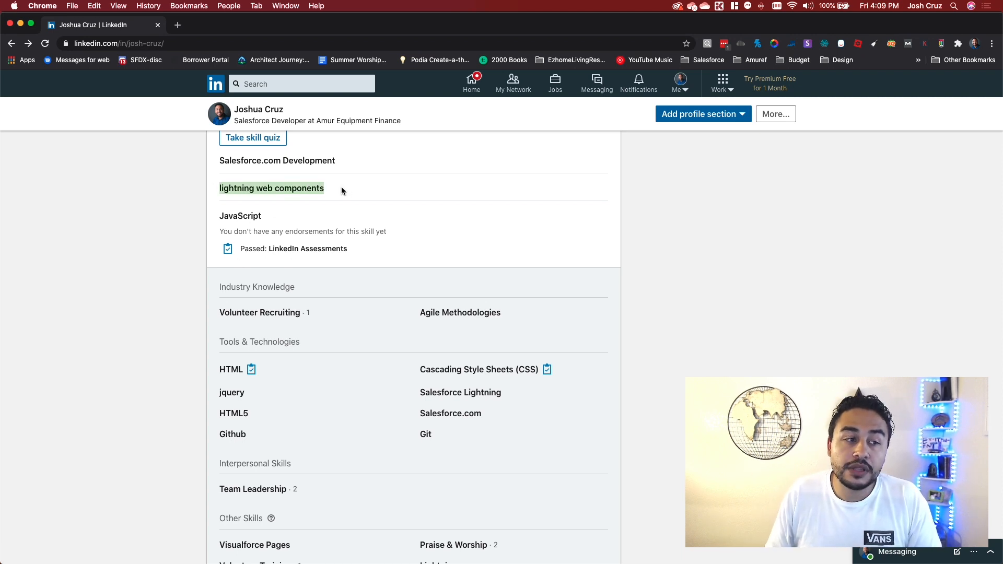
scroll("down", 3)
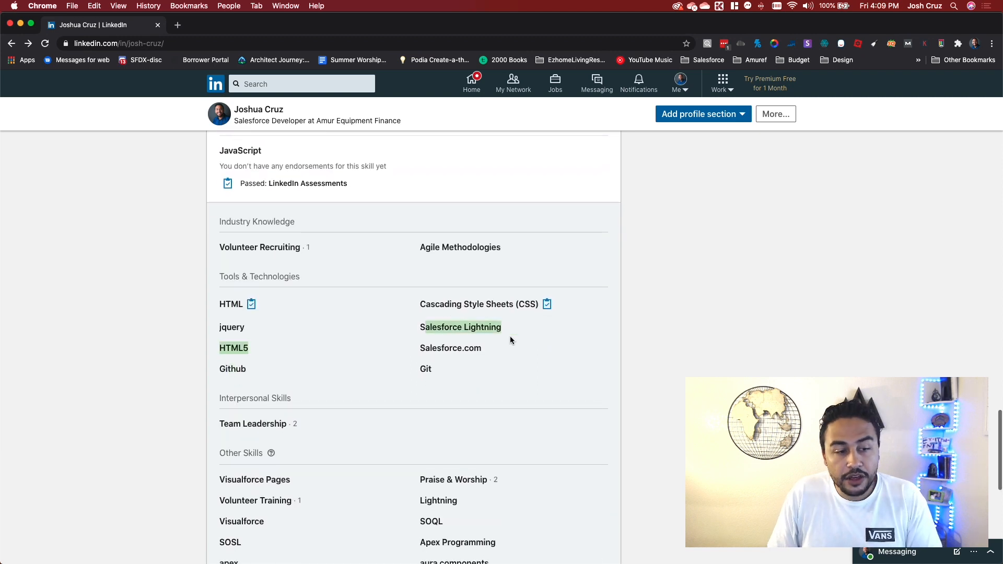
scroll("down", 3)
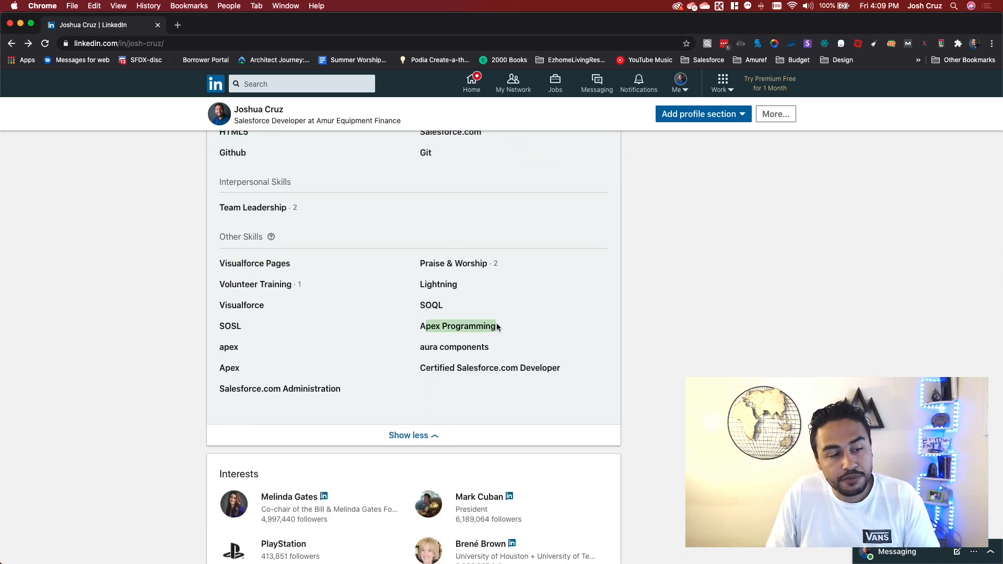
double_click(453, 347)
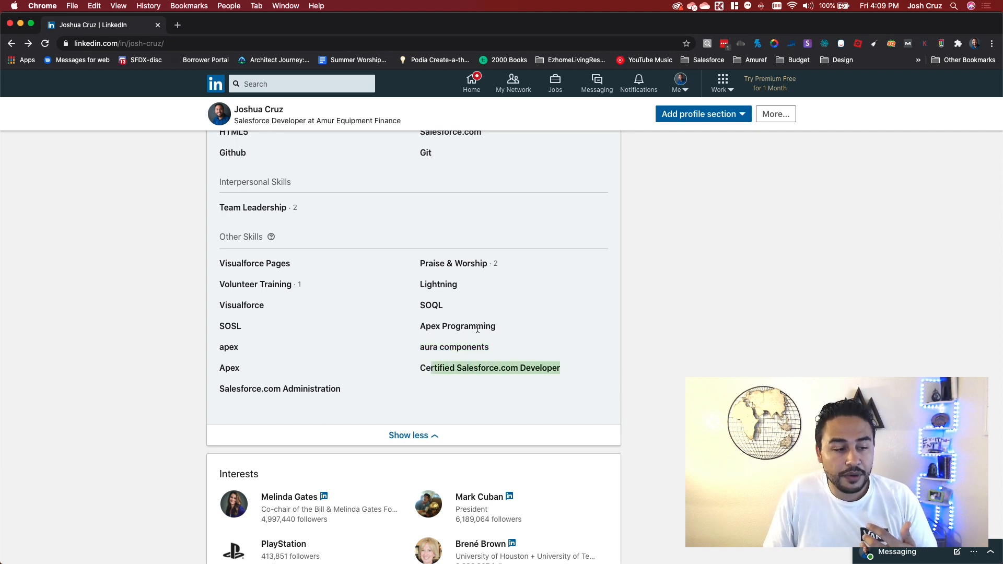
mouse_move(598, 269)
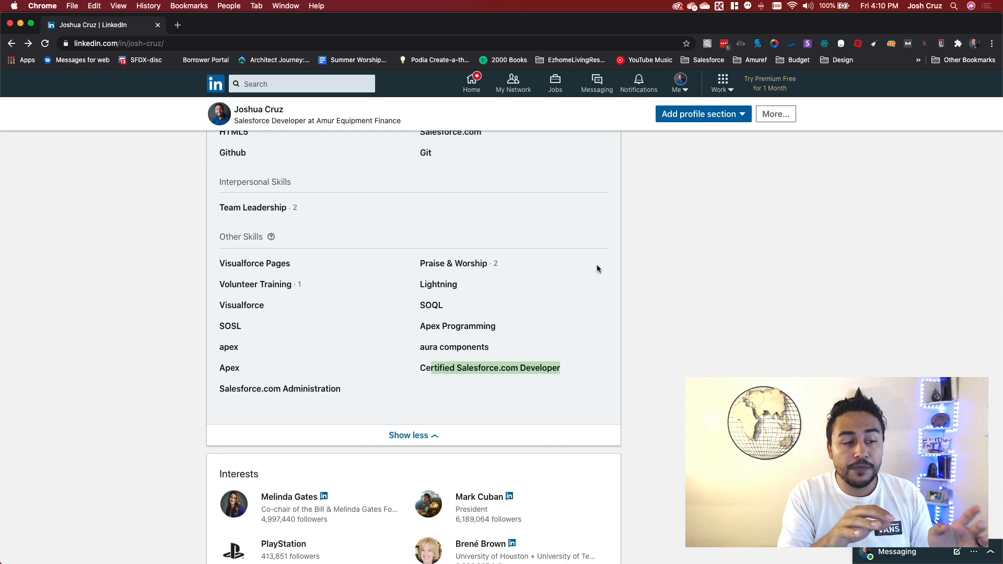
mouse_move(331, 366)
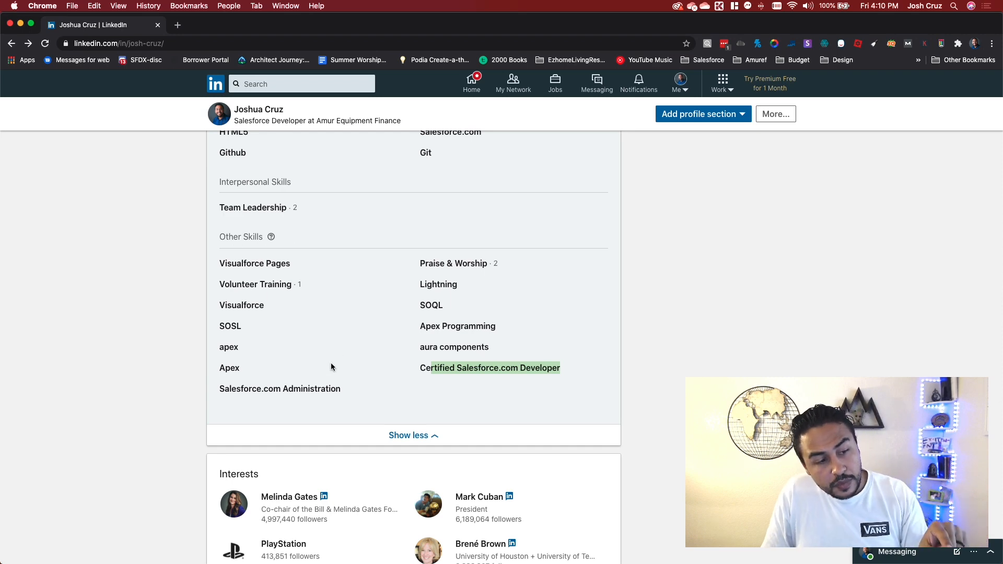
- View the lone endorser of the Volunteer Training skill, then dismiss the list
scroll("up", 3)
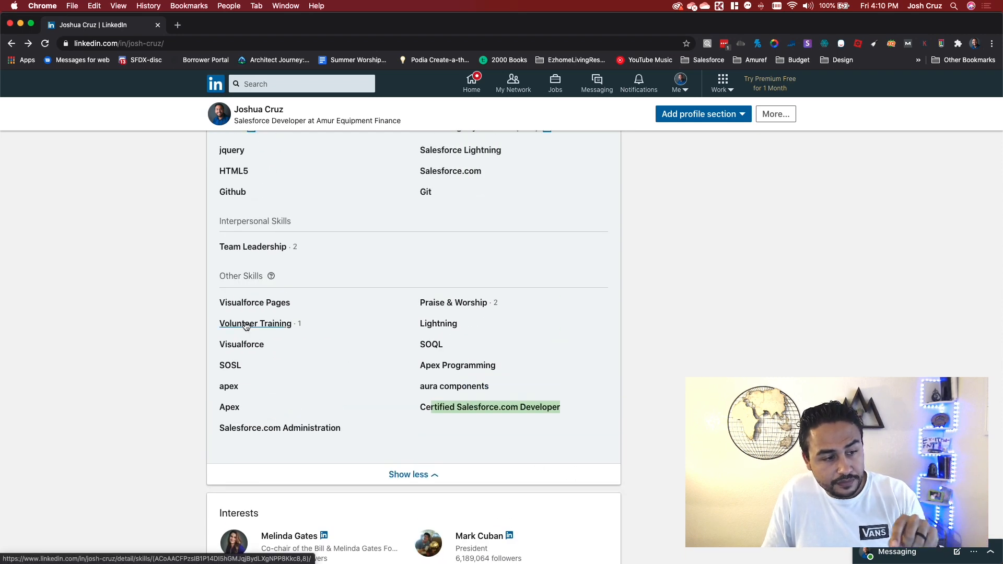
left_click(254, 323)
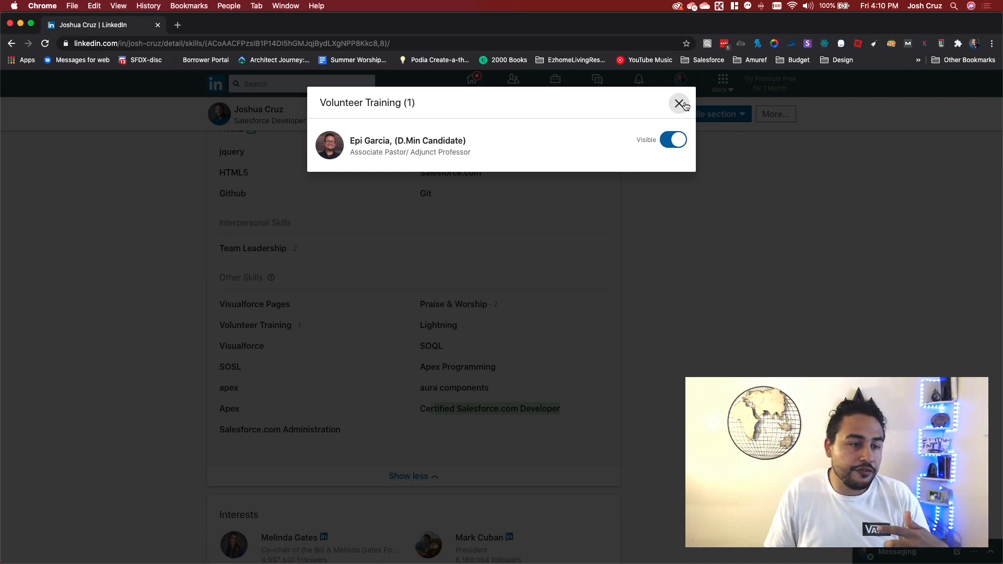
left_click(679, 103)
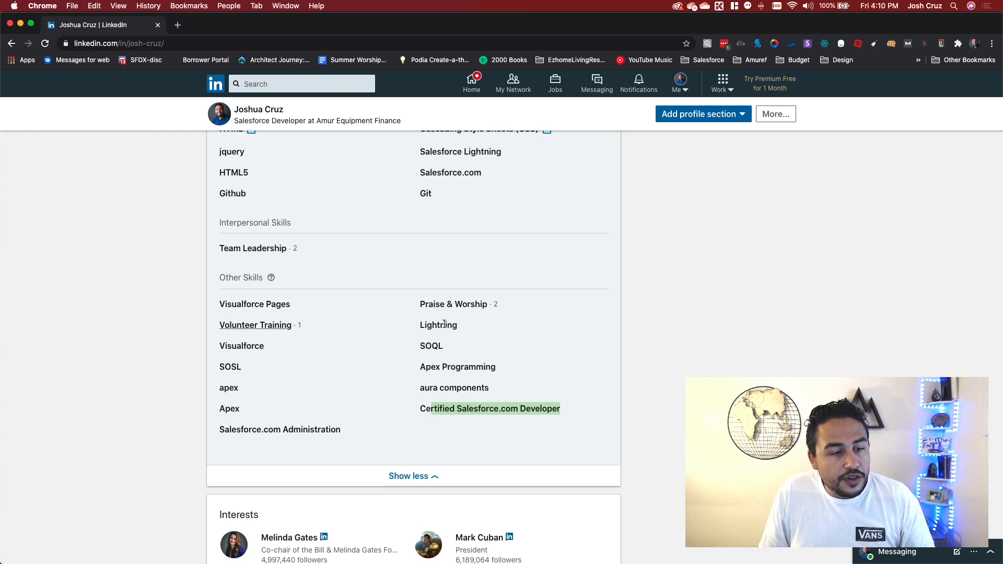
- Scroll back up toward the Experience and Education sections
scroll("up", 3)
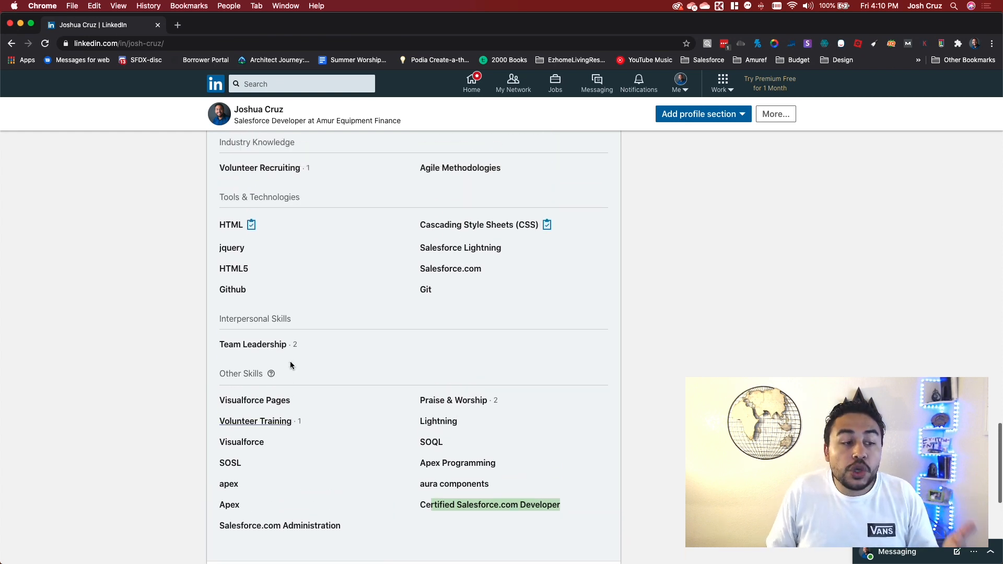
scroll("up", 3)
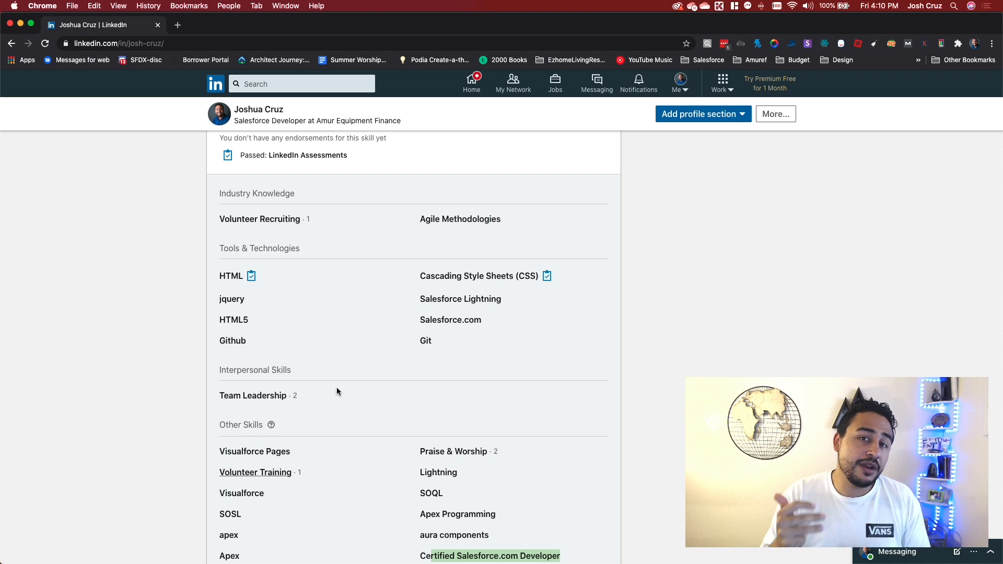
mouse_move(504, 379)
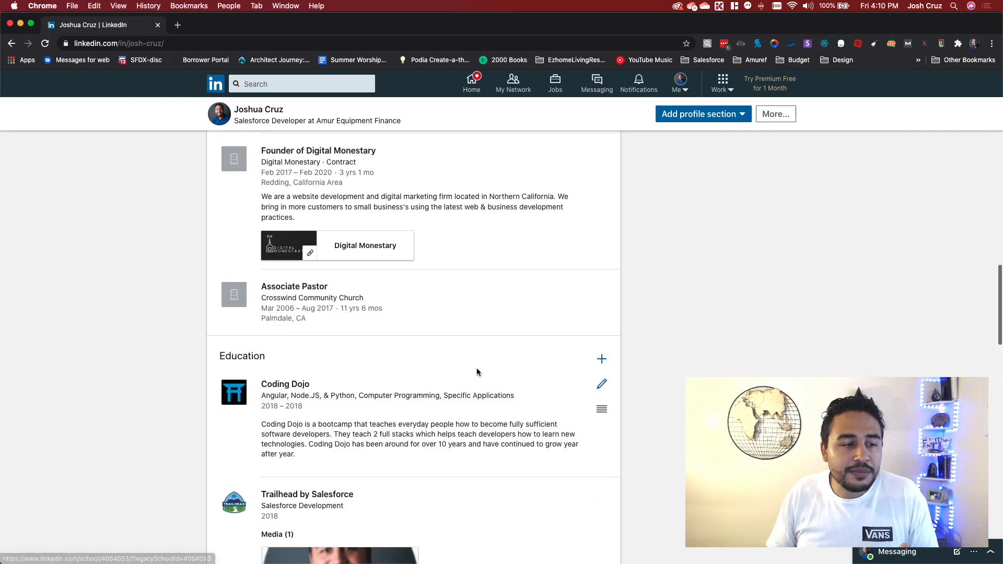
- Scroll up so the complete About summary is on screen again
scroll("up", 3)
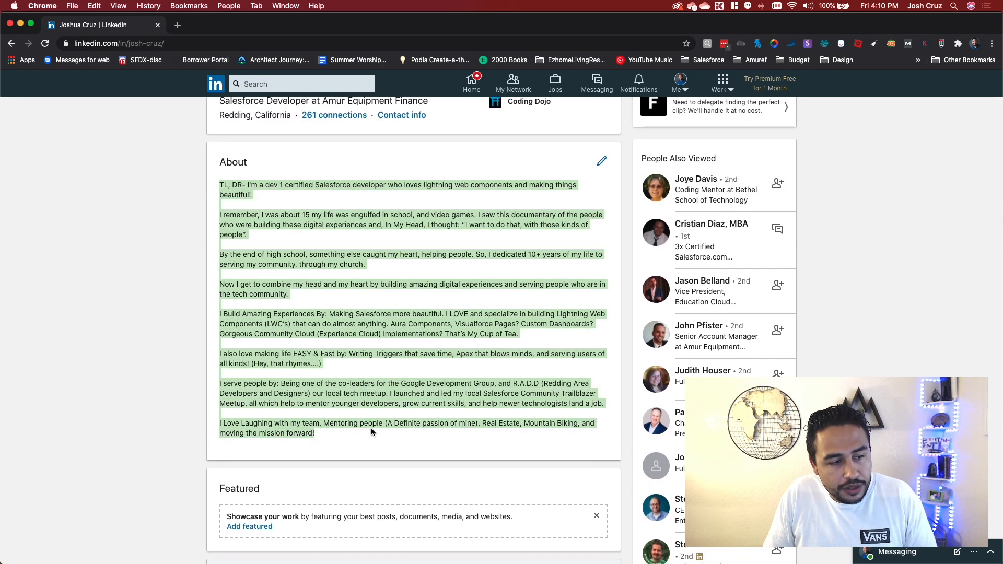
mouse_move(379, 443)
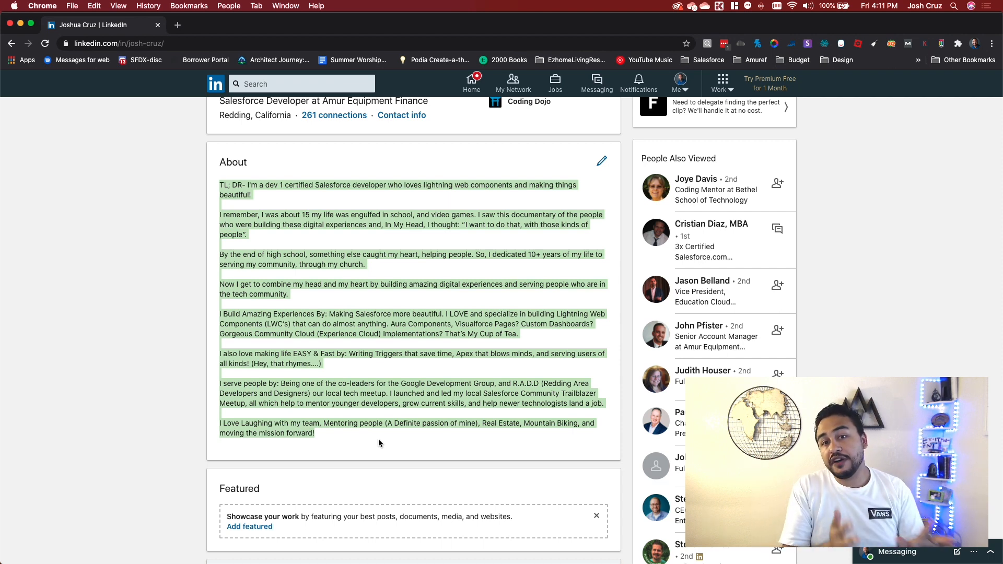
mouse_move(330, 494)
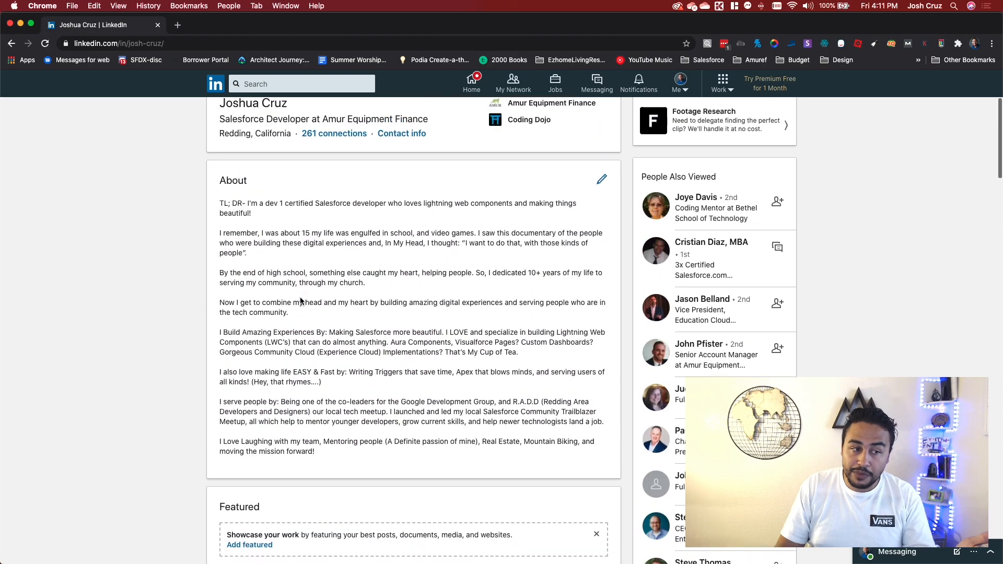
- Skim from the headline down past Dashboard, Experience, Education, Licenses and Skills, ending back at the header
scroll("up", 3)
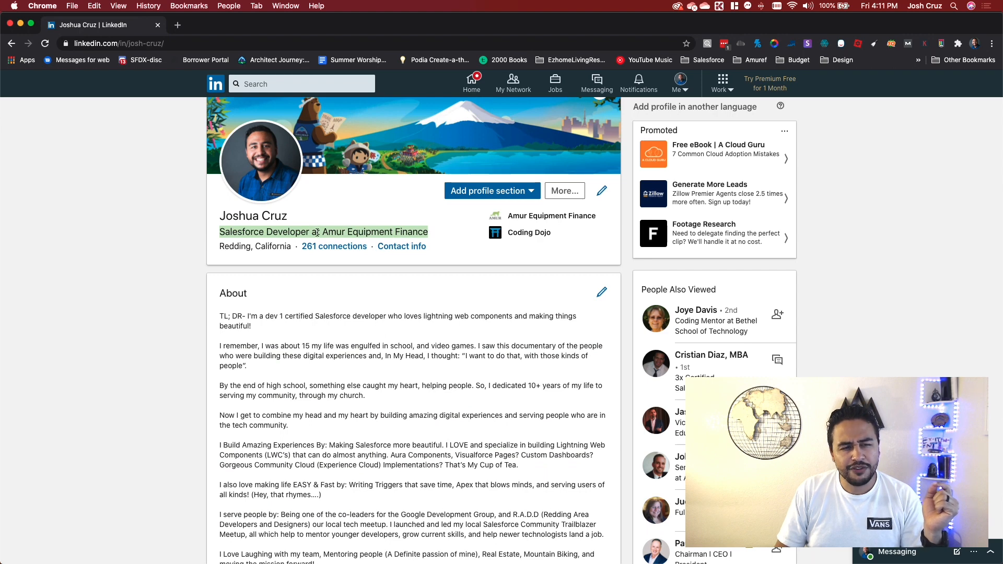
mouse_move(262, 249)
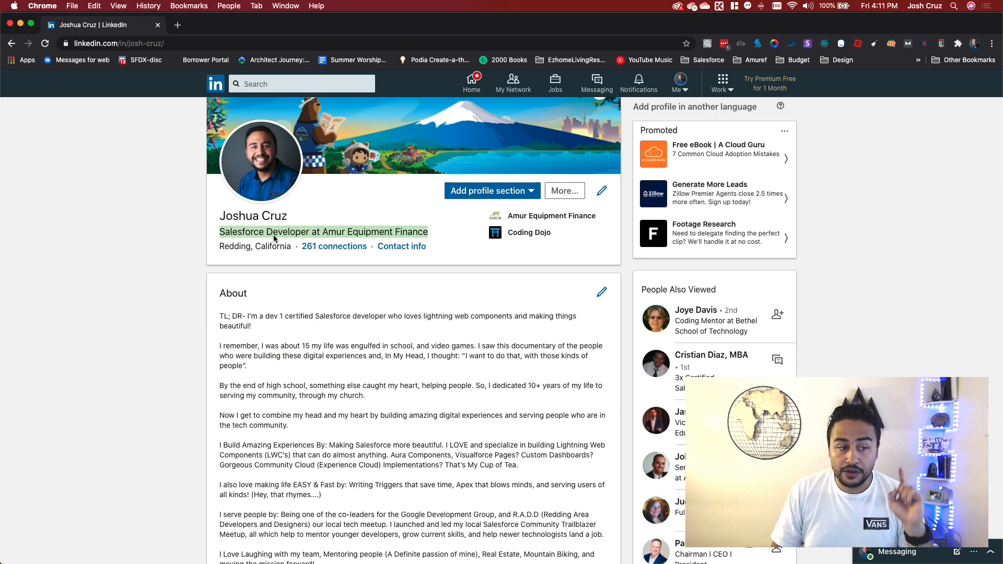
scroll("down", 3)
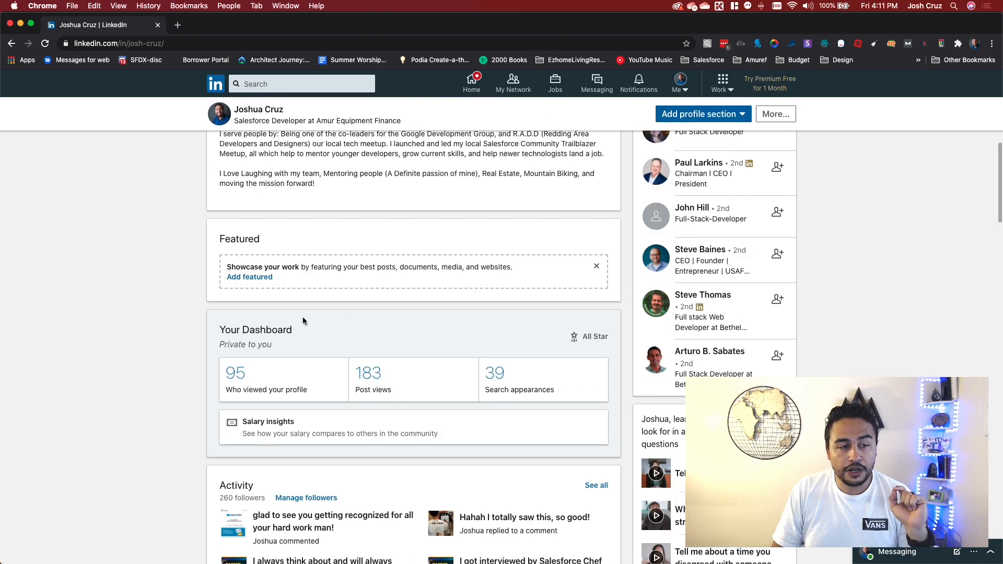
scroll("down", 3)
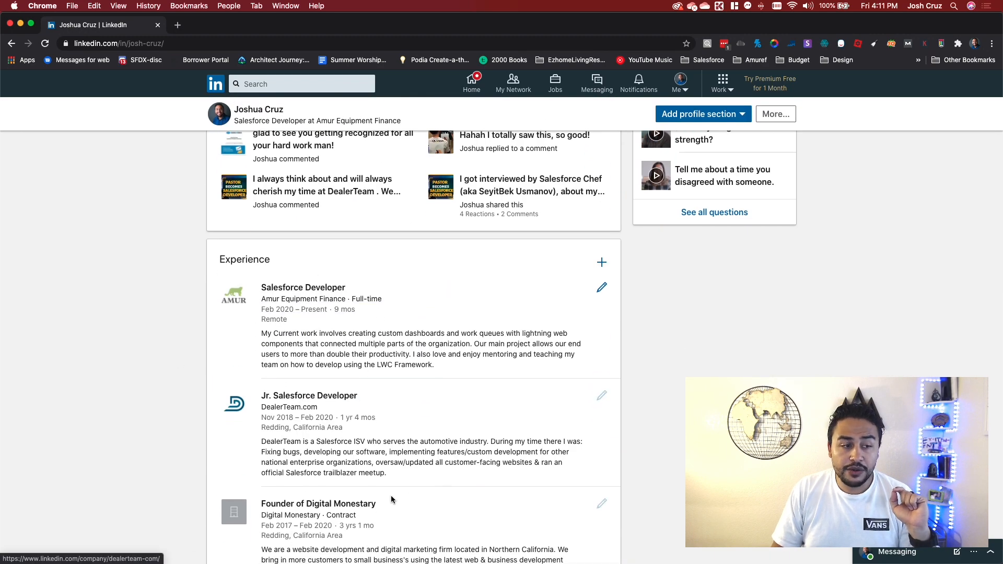
scroll("down", 3)
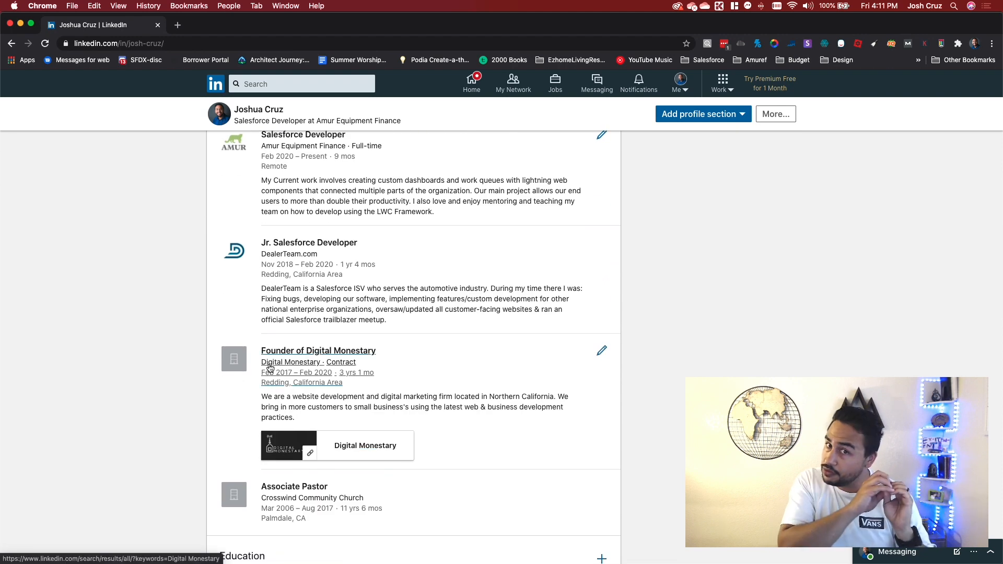
mouse_move(376, 328)
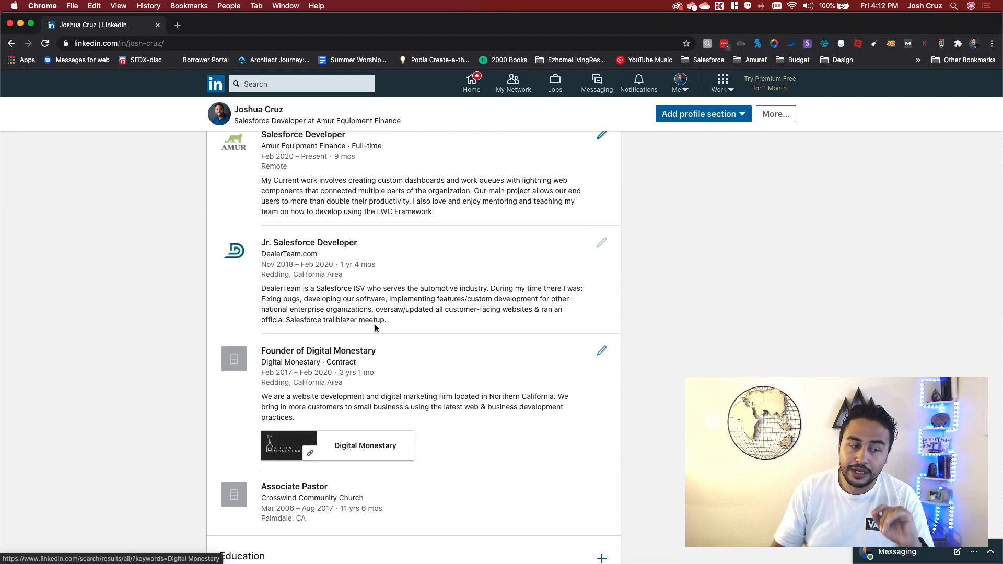
scroll("down", 3)
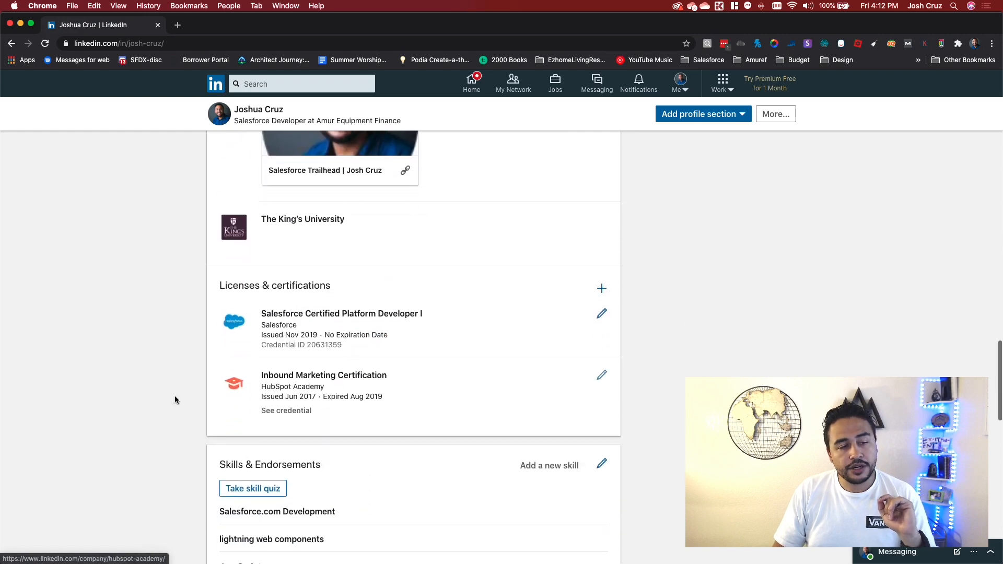
scroll("down", 3)
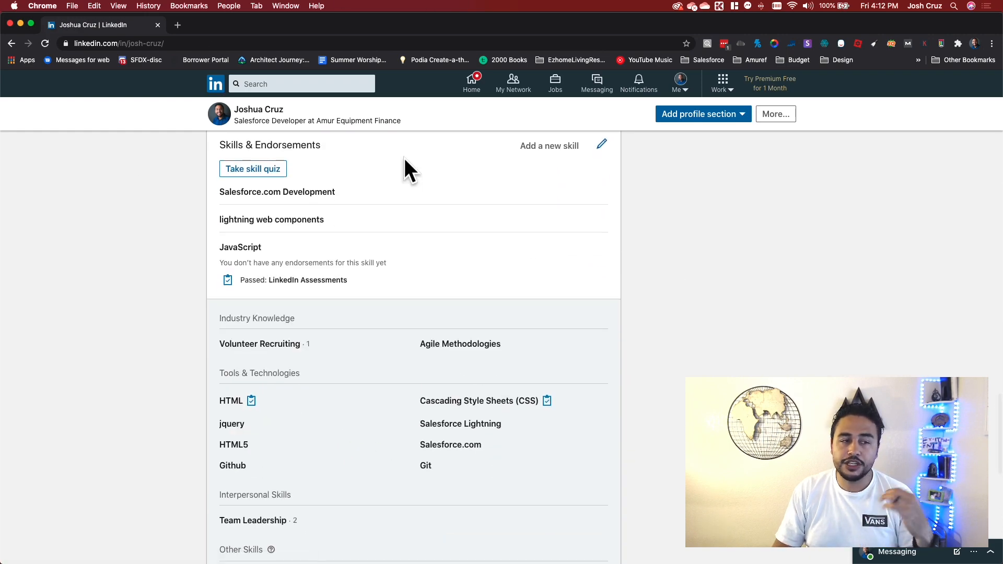
scroll("up", 3)
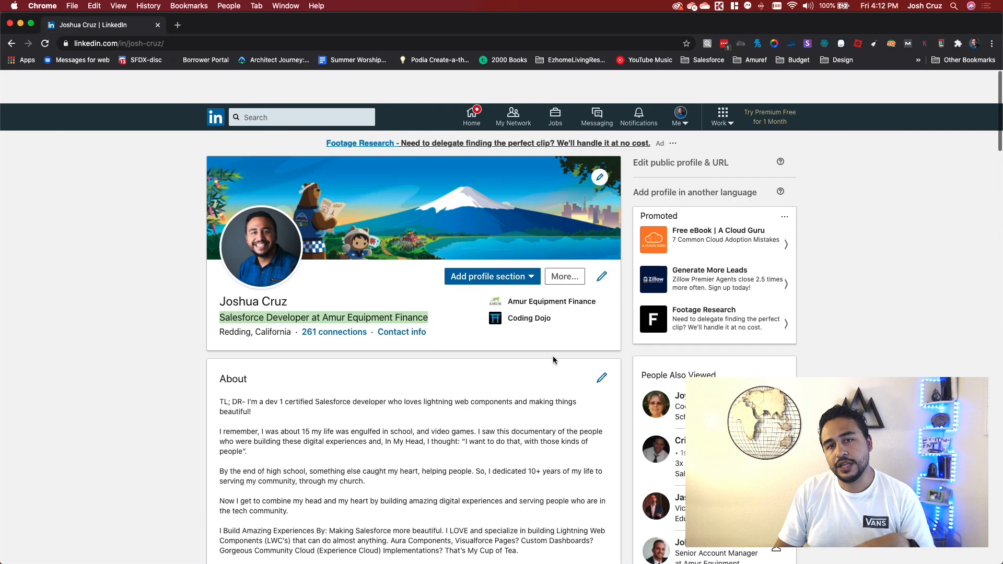